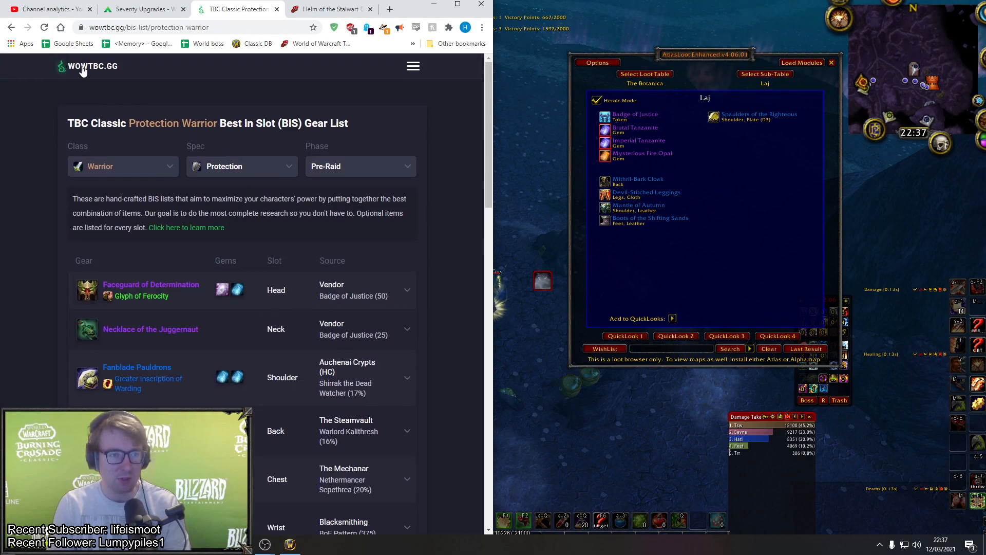
mouse_move(474, 71)
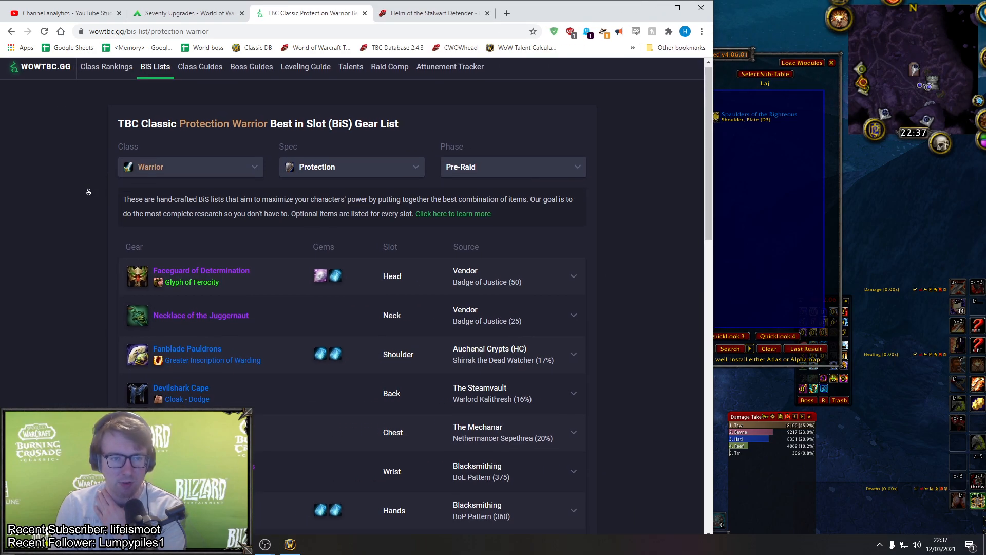
Skim the Protection Warrior pre-raid BiS gear list down toward the weapon slots.
scroll(down, 3)
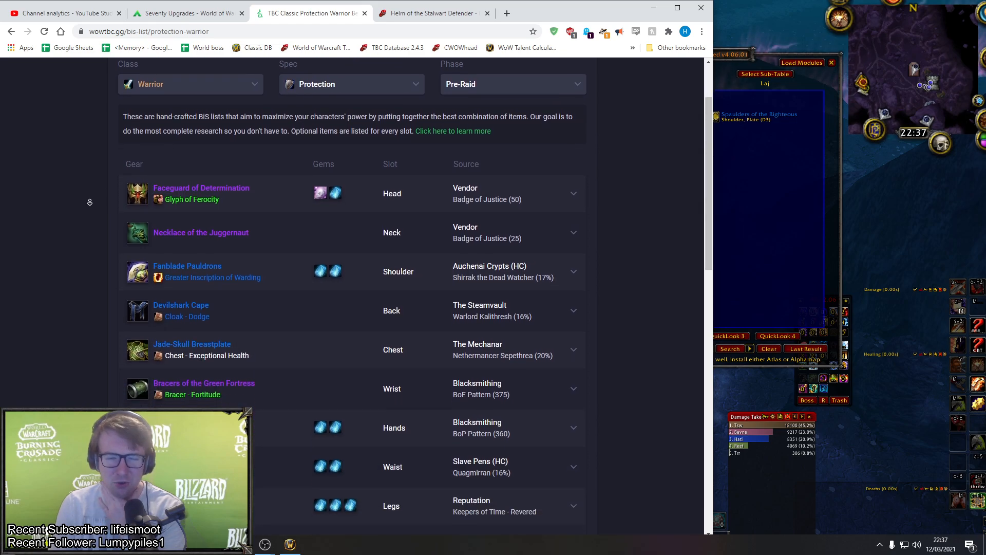
scroll(down, 3)
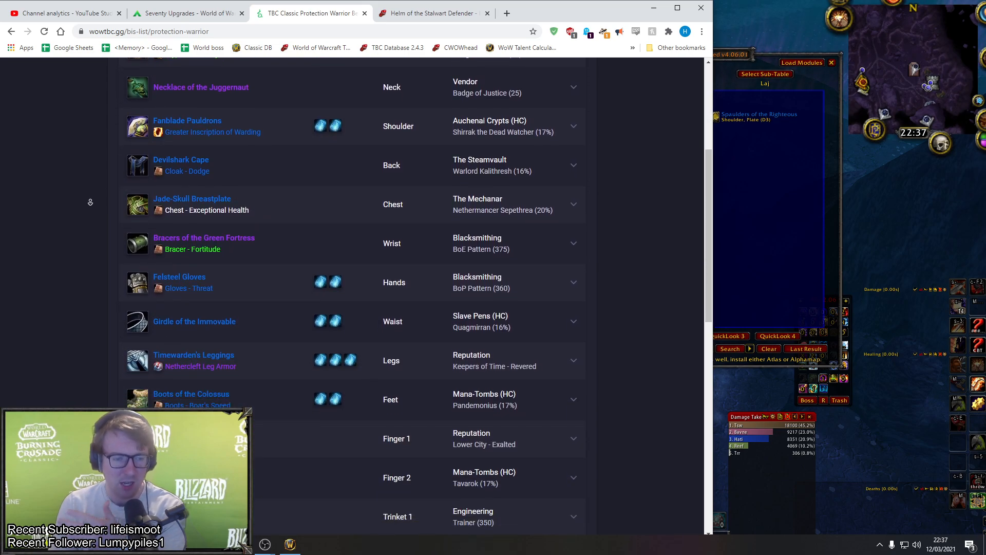
scroll(down, 3)
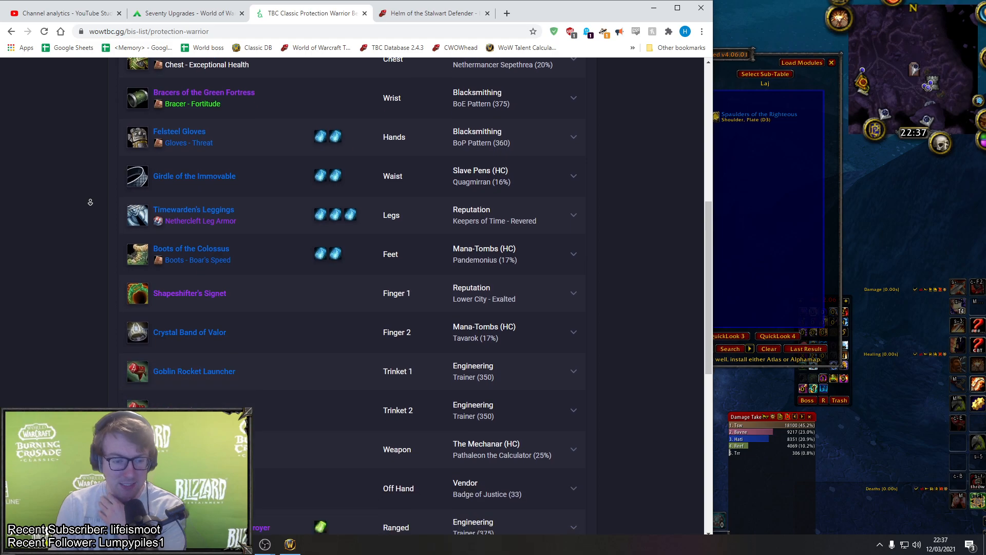
scroll(up, 3)
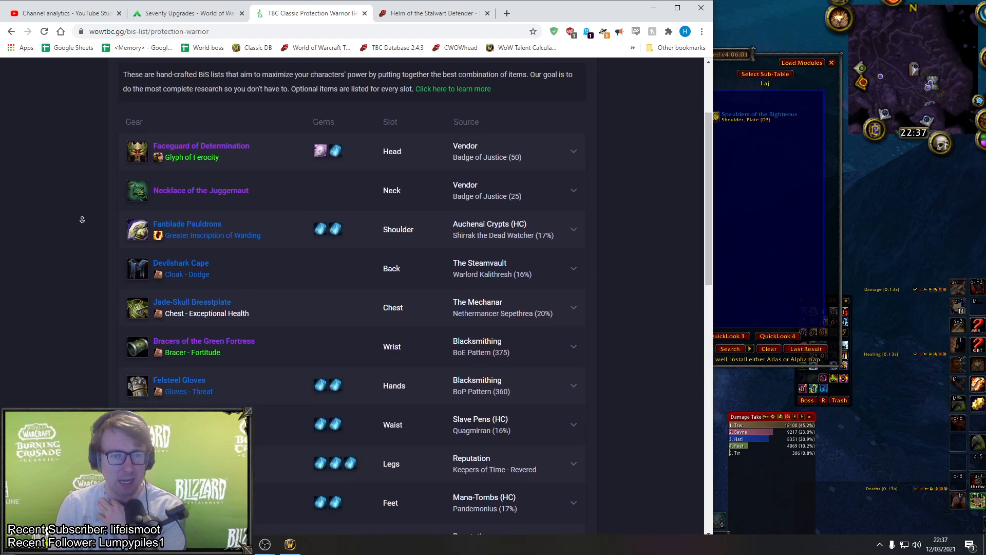
scroll(down, 3)
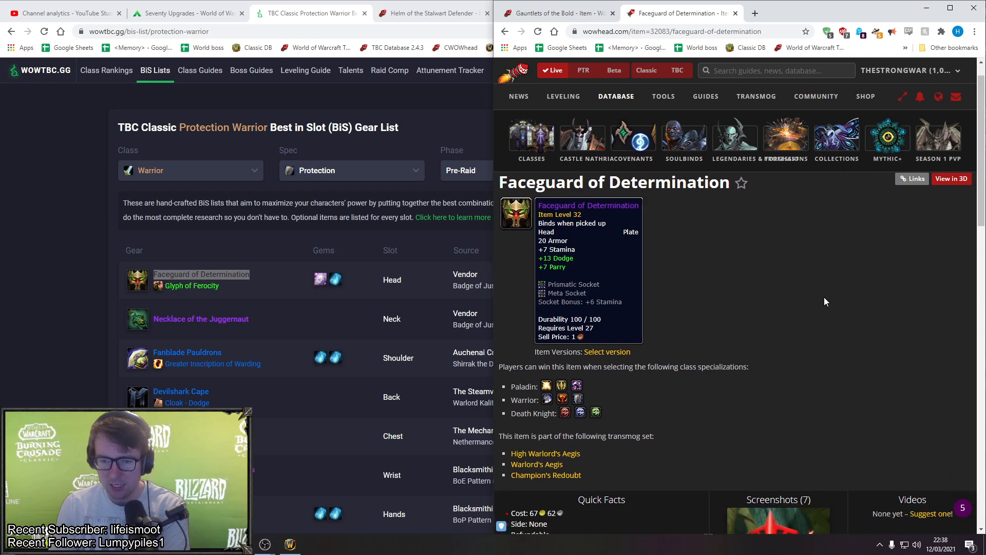
Scroll Faceguard of Determination's Wowhead page to Quick Facts, showing it was added in patch 2.1.0.
scroll(down, 3)
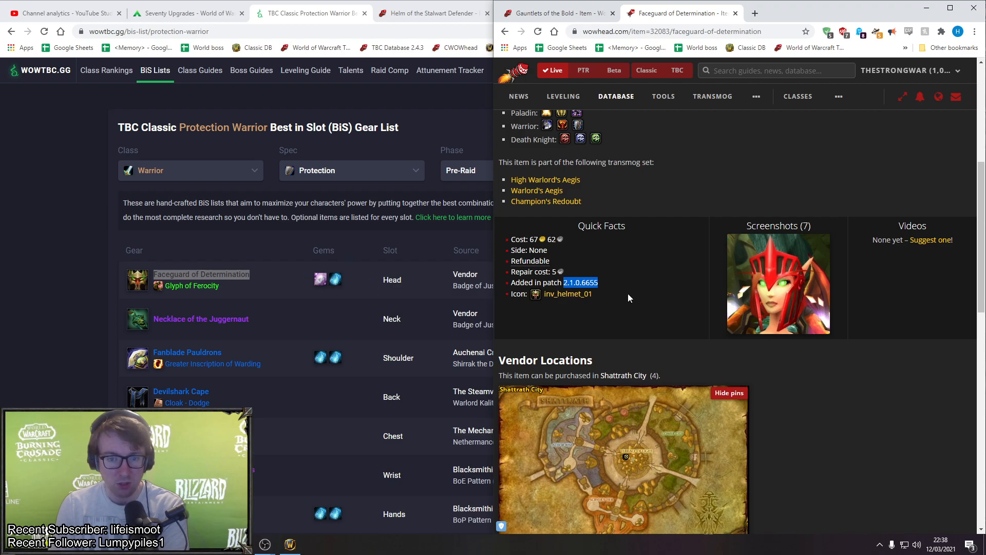
mouse_move(560, 294)
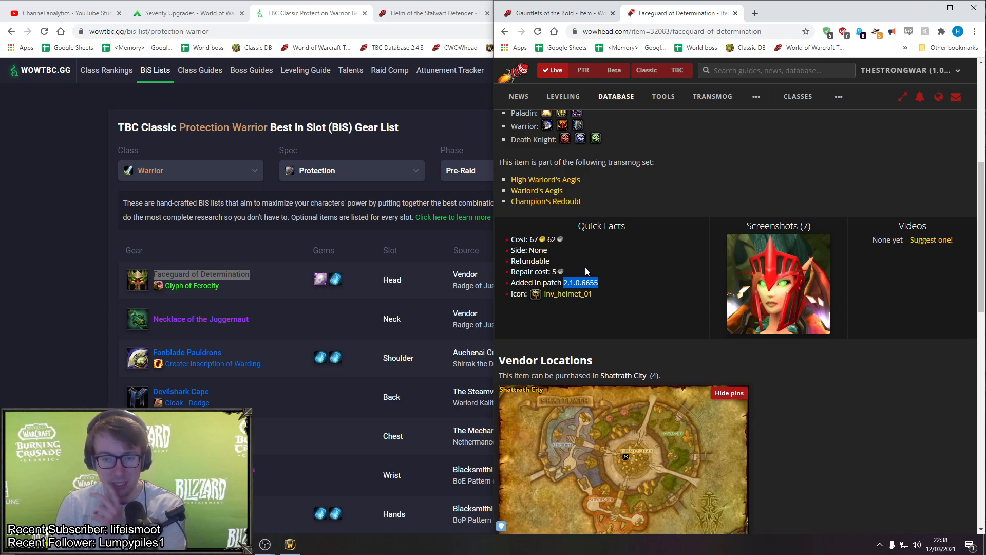
scroll(up, 3)
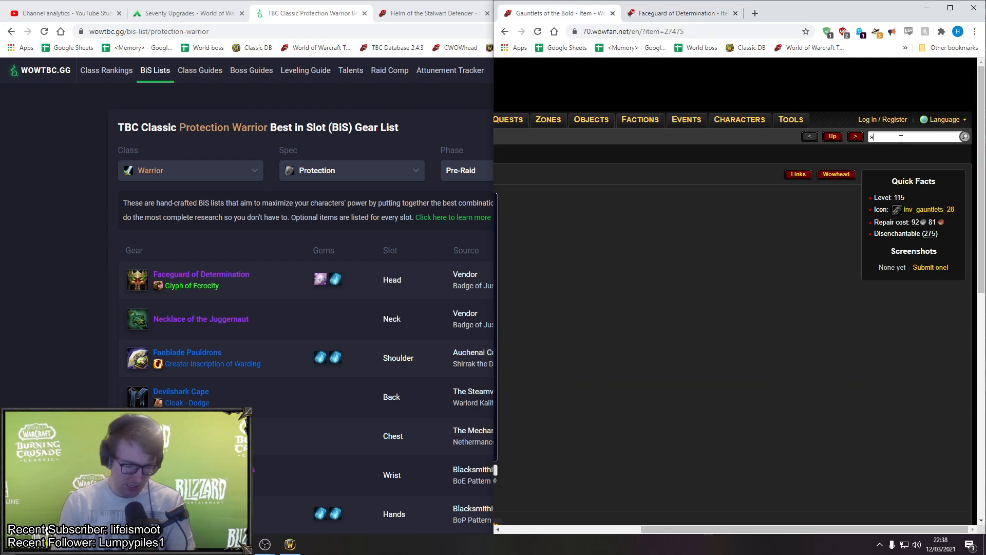
Search 'stal' and open the Helm of the Stalwart Defender and Faceguard of Determination pages.
text(stal)
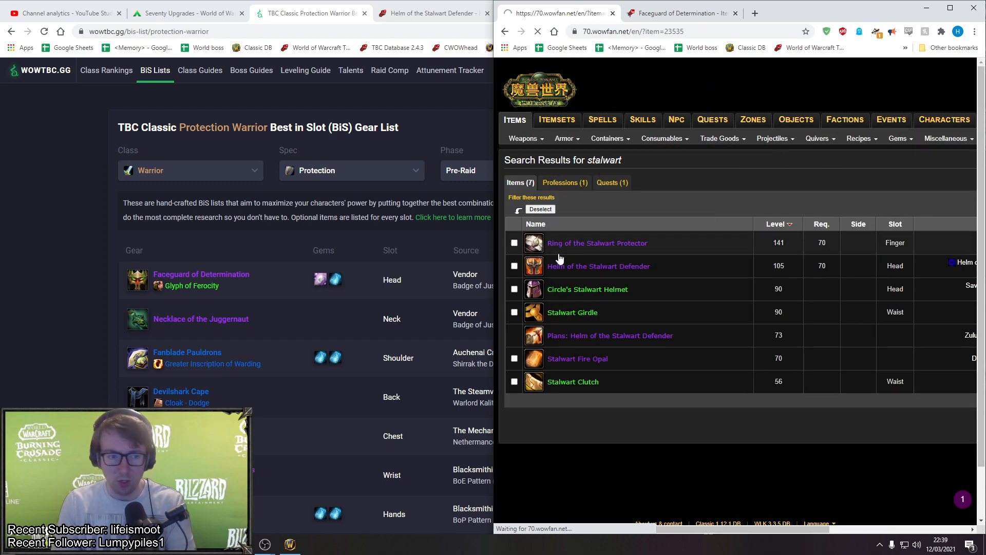
click(598, 265)
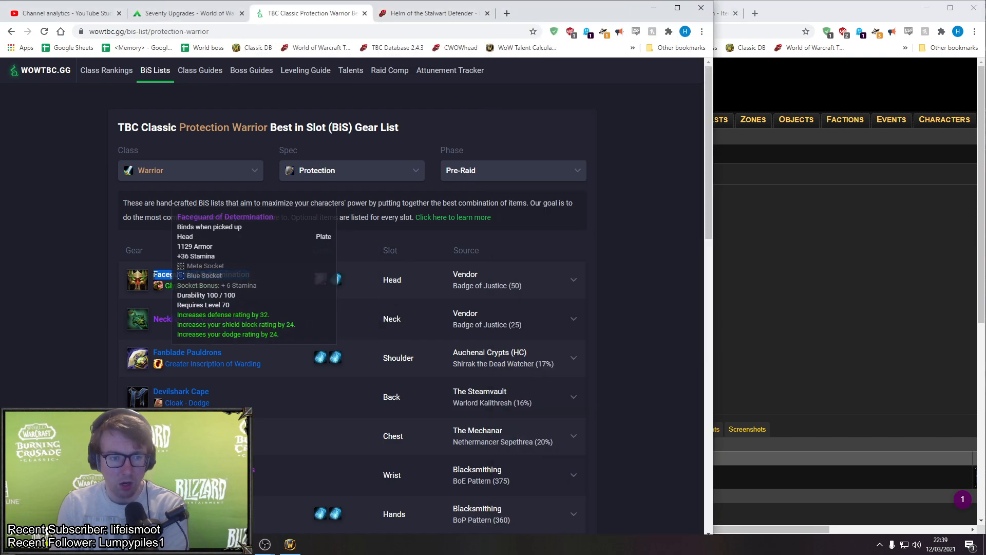
click(507, 12)
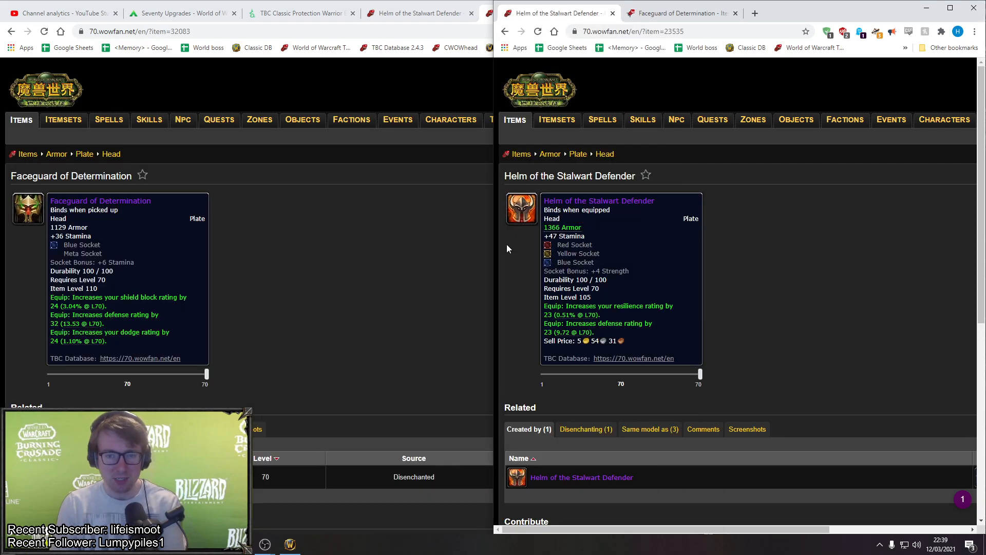
Highlight the Stalwart helm's +47 Stamina and the Faceguard's defense rating line.
drag(544, 200, 622, 339)
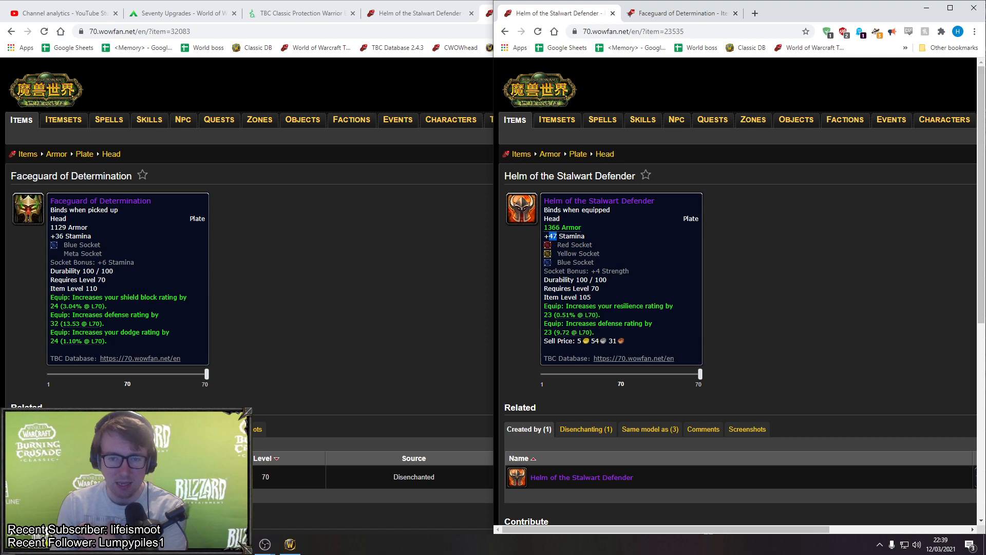
mouse_move(574, 244)
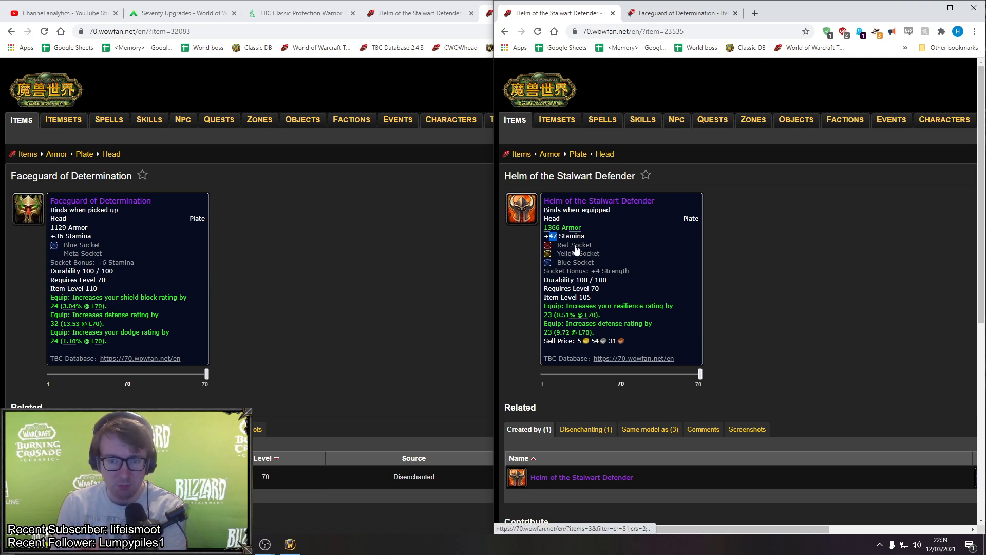
mouse_move(619, 264)
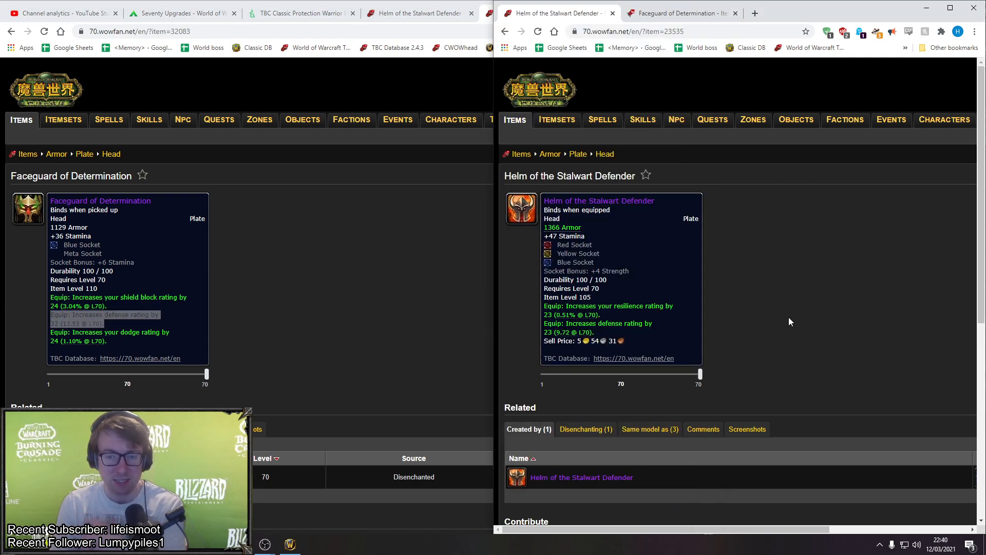
drag(544, 305, 593, 332)
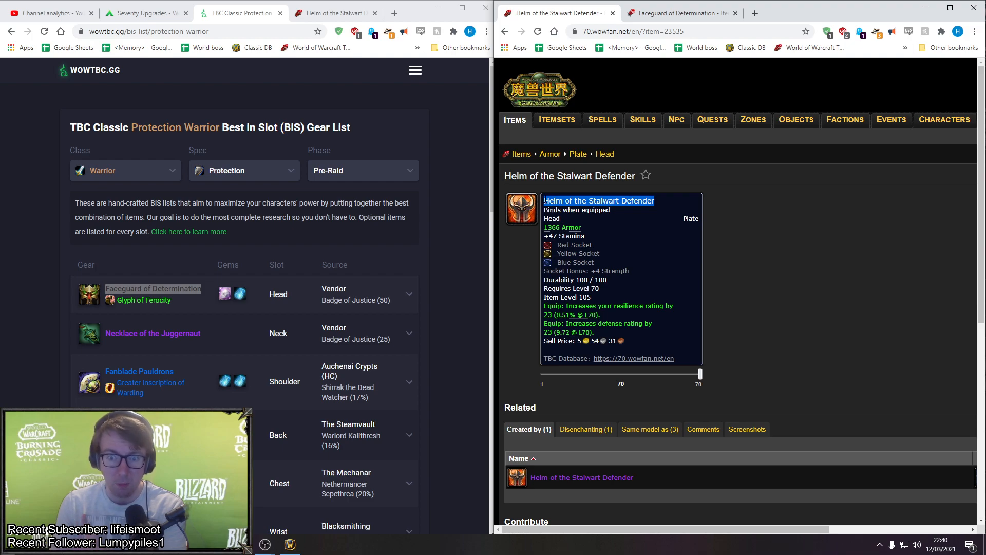
mouse_move(803, 246)
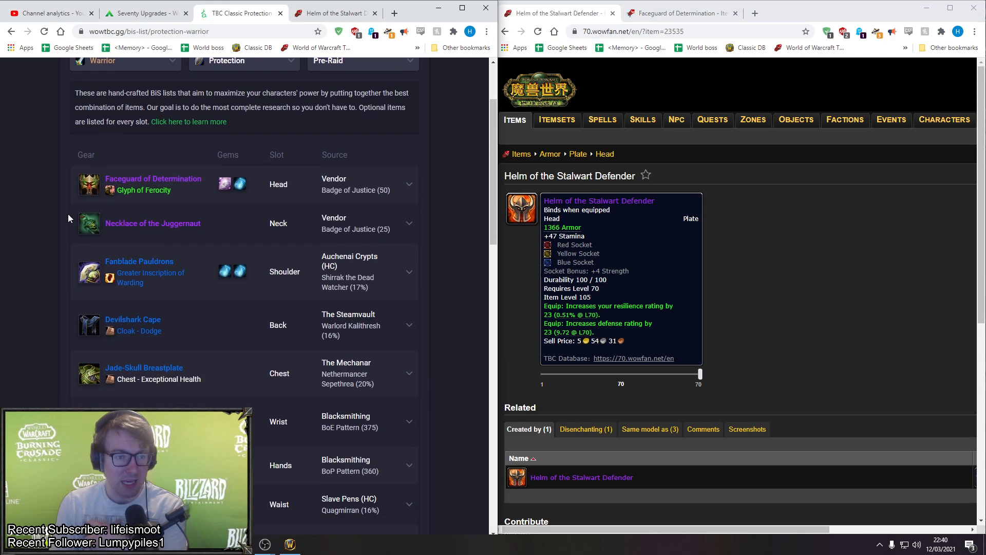
mouse_move(89, 224)
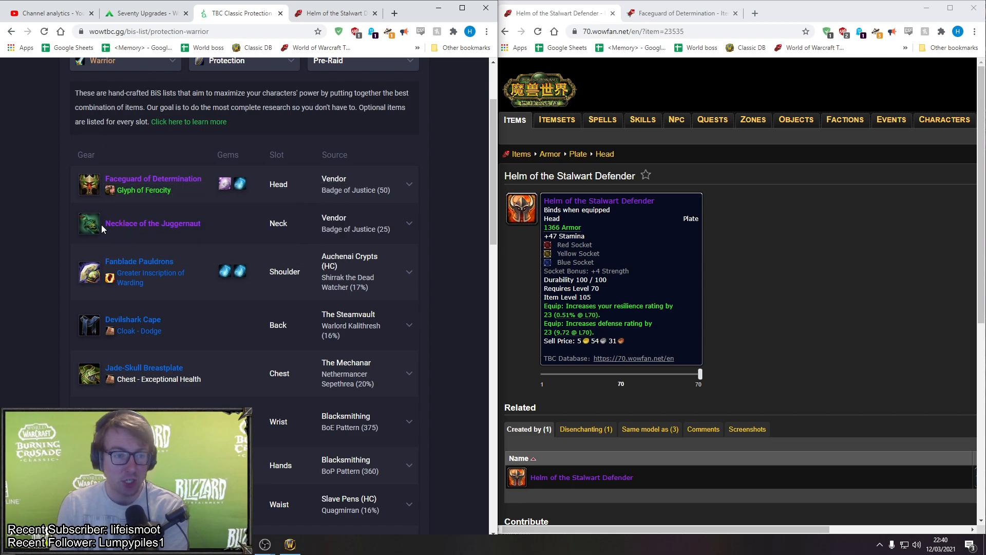
mouse_move(152, 223)
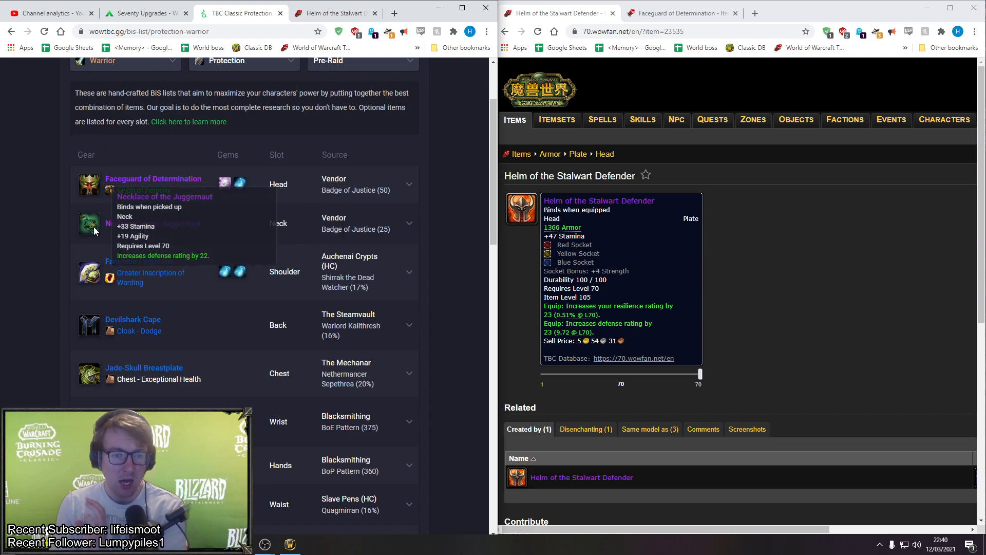
scroll(down, 3)
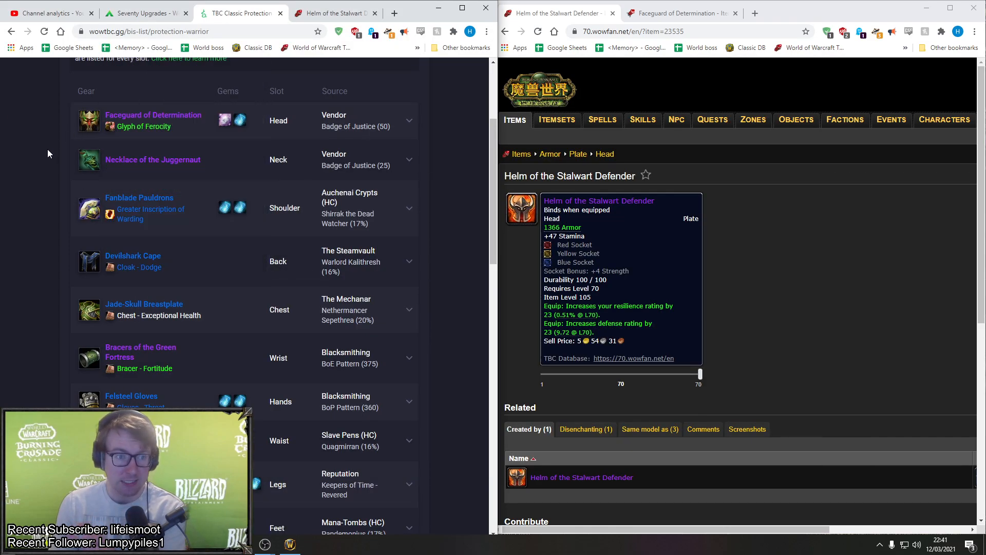
Scroll the BiS list past the back and chest picks to the first trinket slot.
scroll(down, 3)
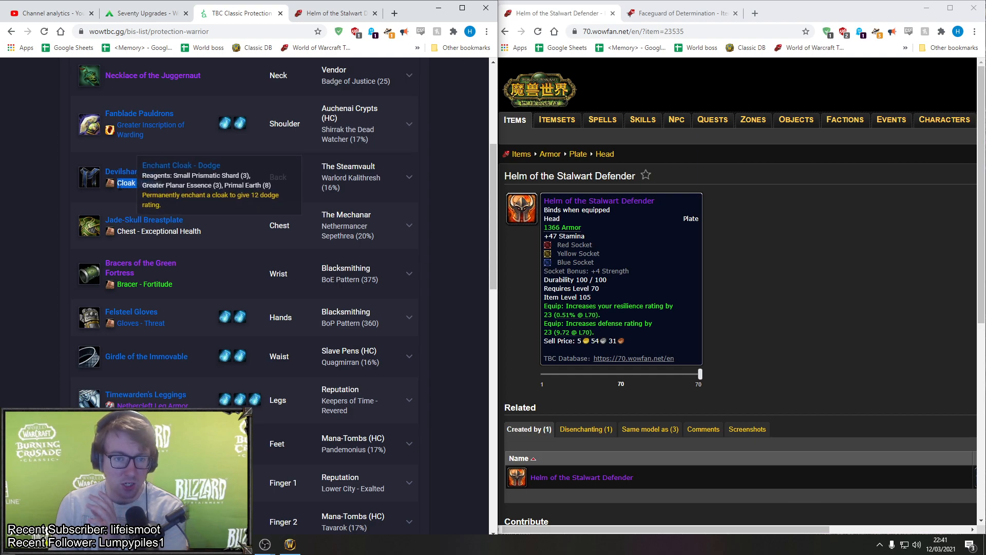
mouse_move(410, 181)
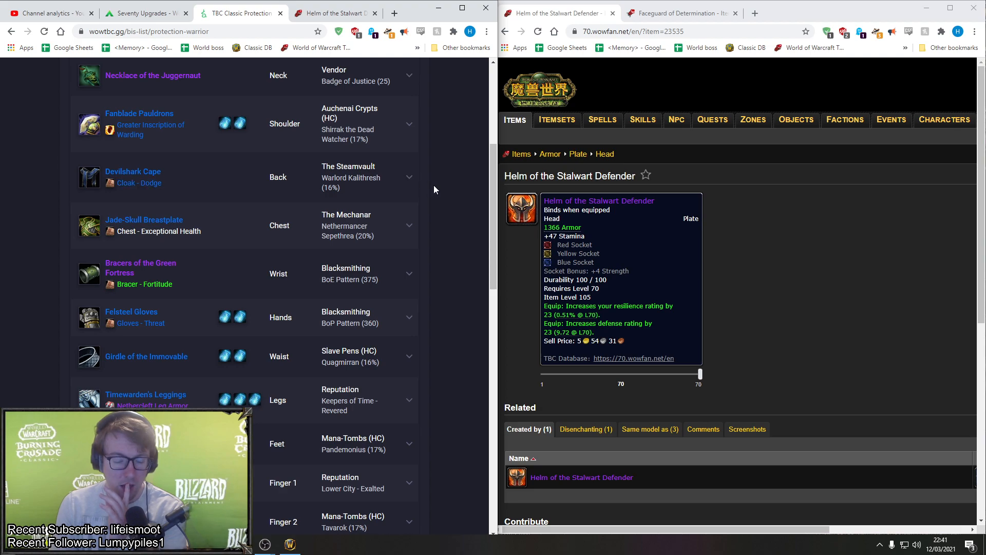
scroll(down, 3)
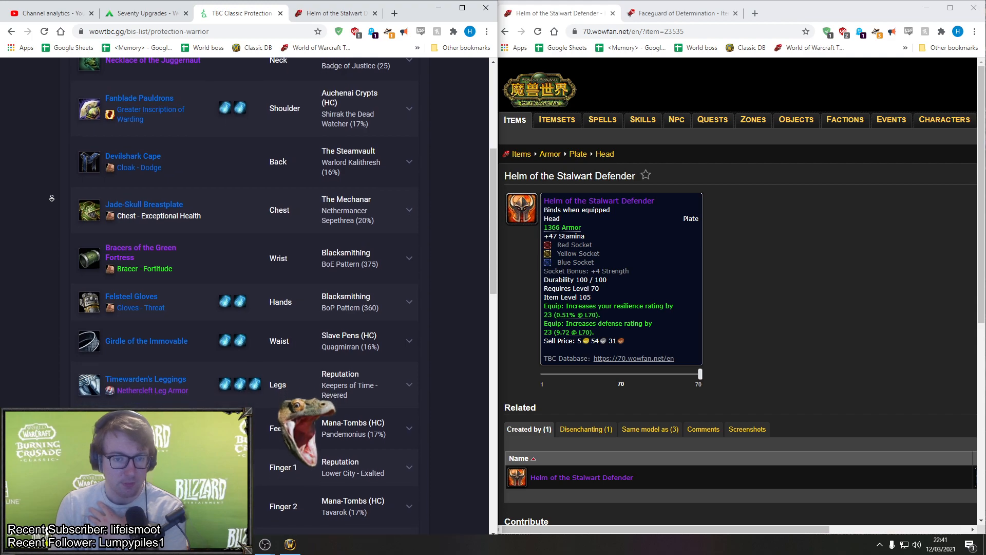
scroll(down, 3)
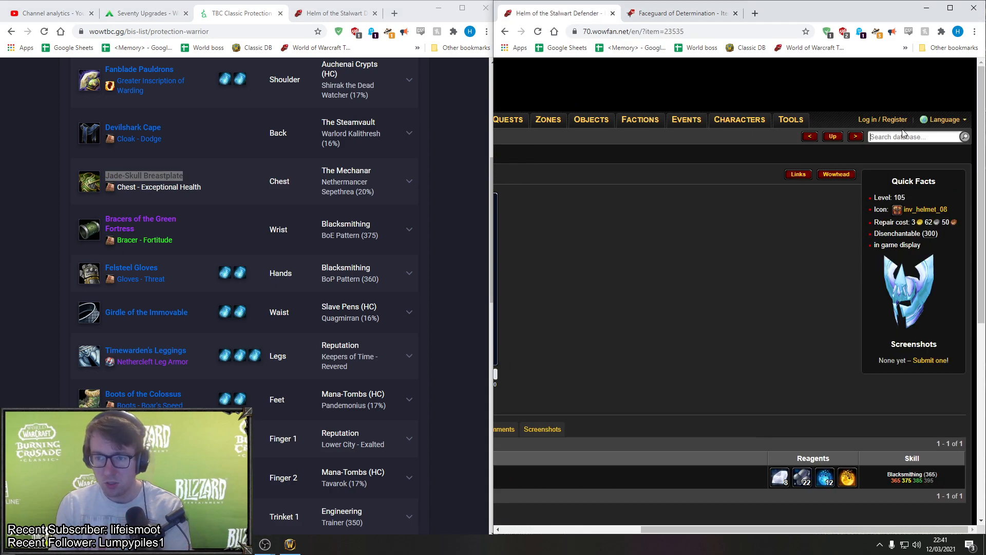
Search 'of the bold' and open the Breastplate of the Bold item page.
text(of the bold)
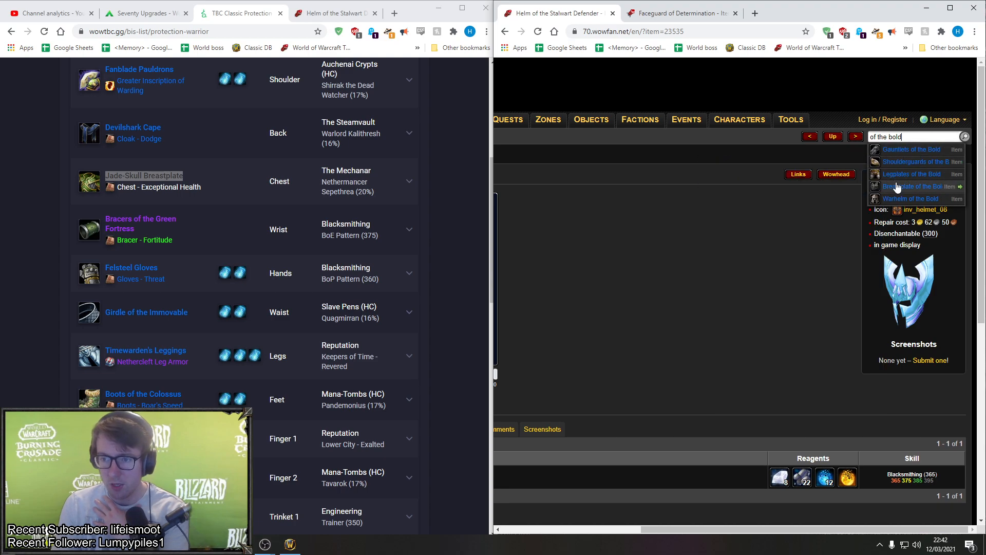
click(913, 186)
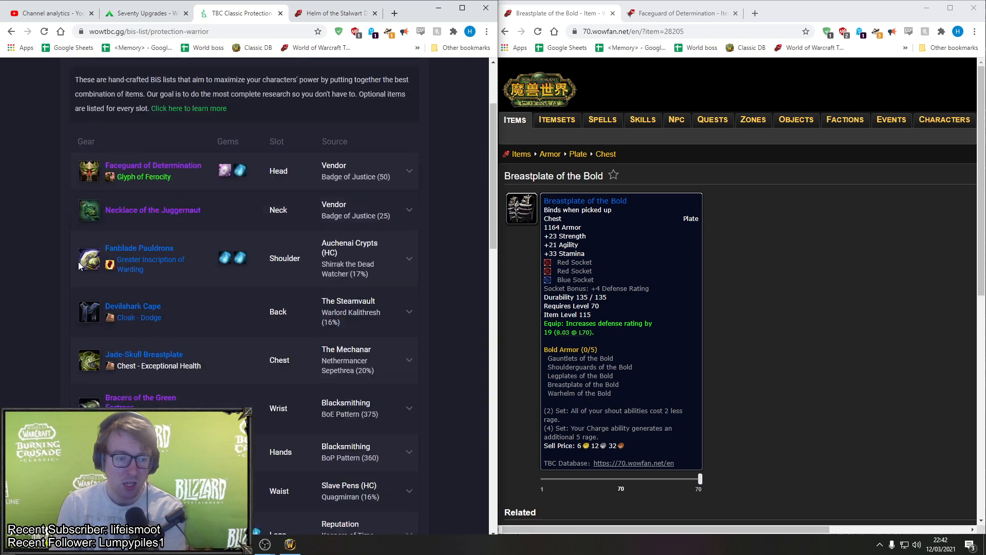
Scroll the BiS list past Bracers of the Green Fortress and Felsteel Gloves.
scroll(down, 3)
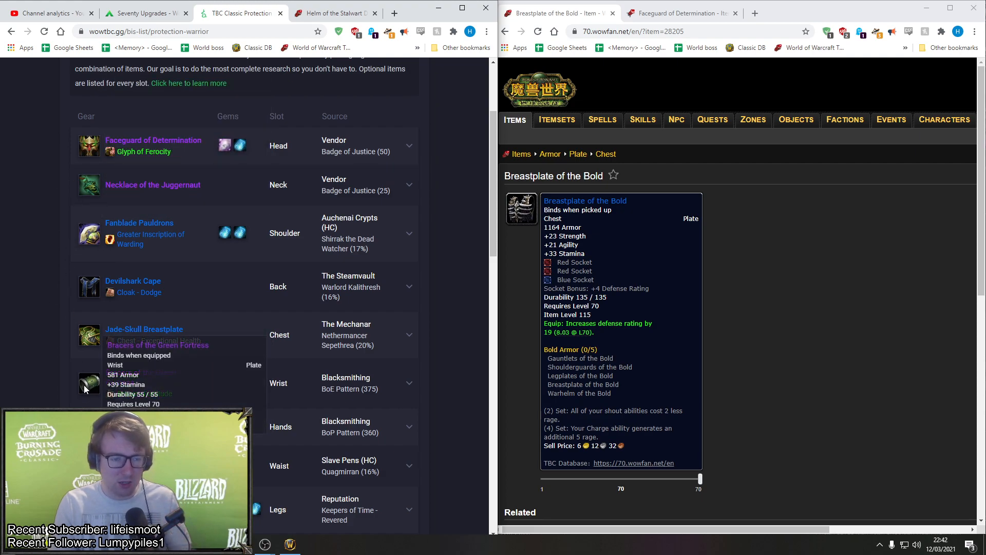
scroll(down, 3)
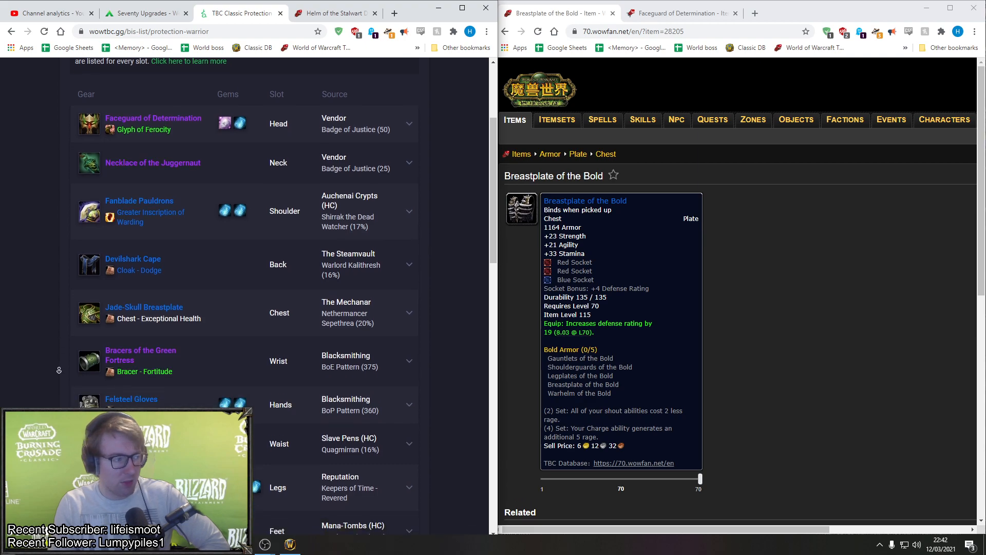
scroll(down, 3)
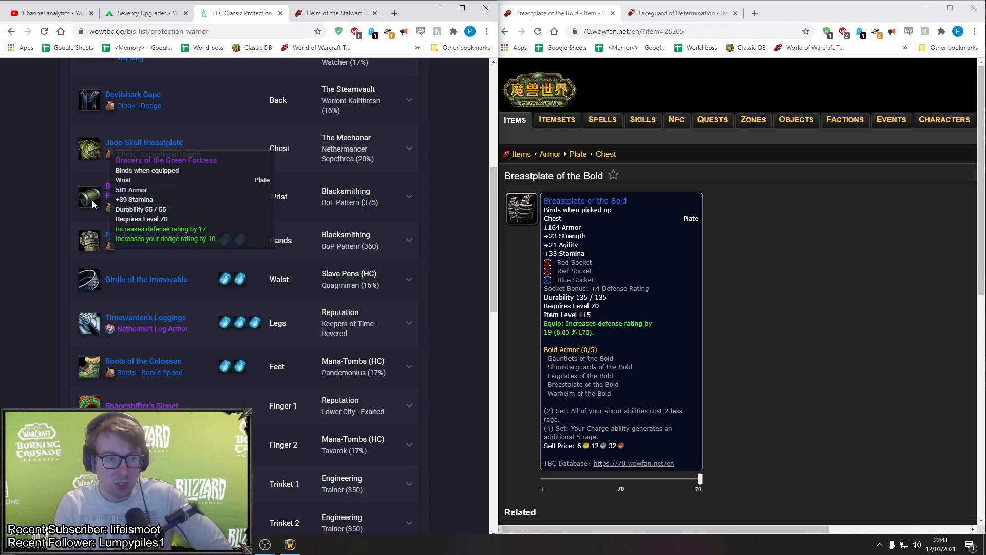
scroll(down, 3)
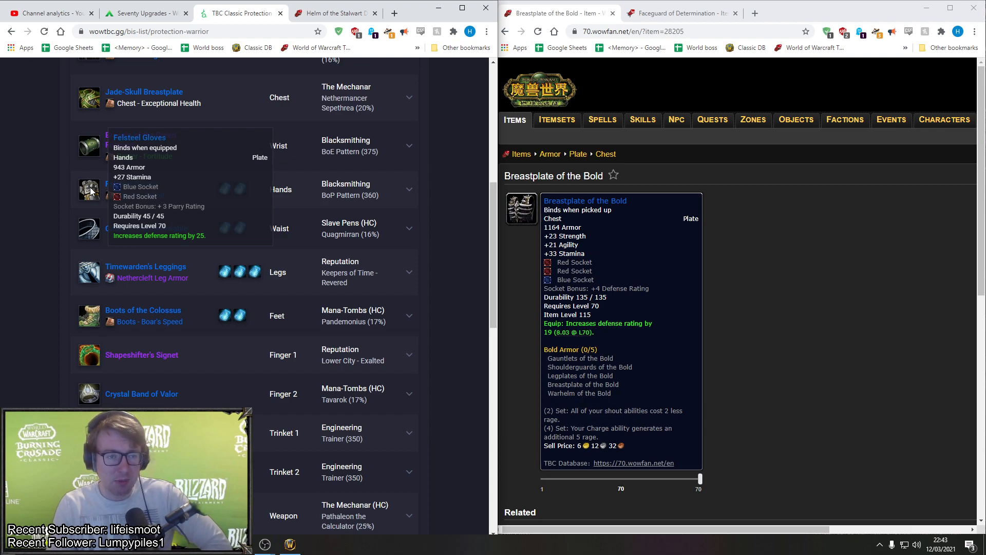
mouse_move(781, 236)
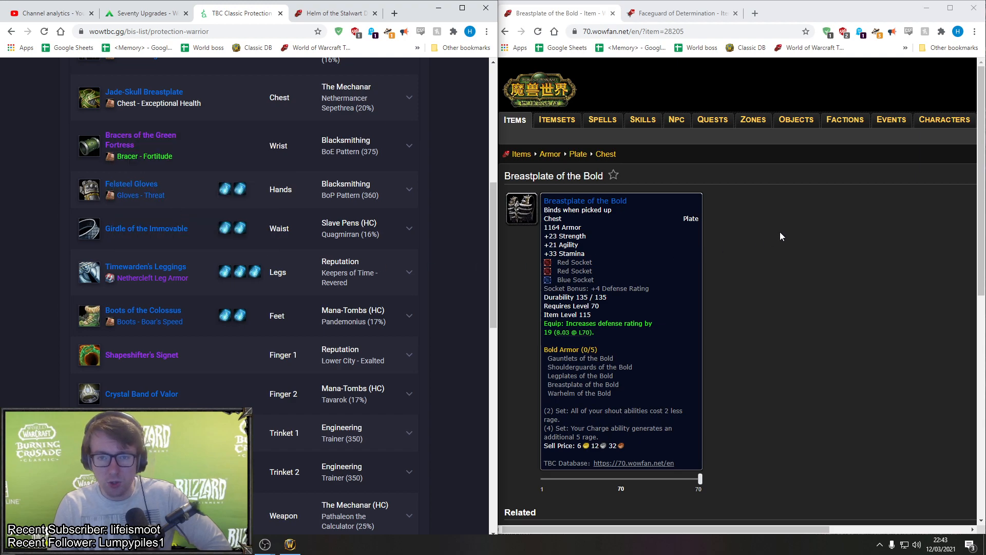
scroll(down, 3)
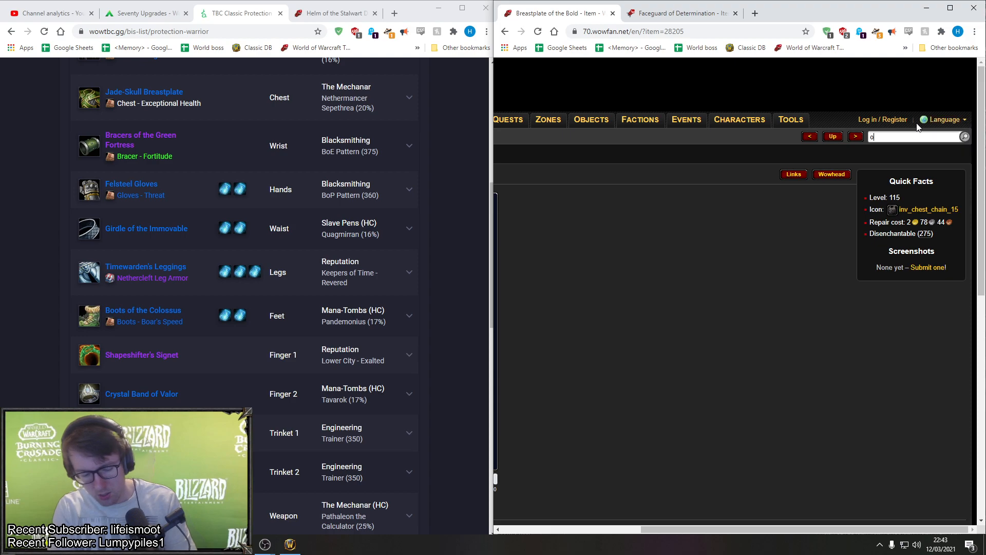
Search 'of the bold' and open the Gauntlets of the Bold item page.
text(of the bold)
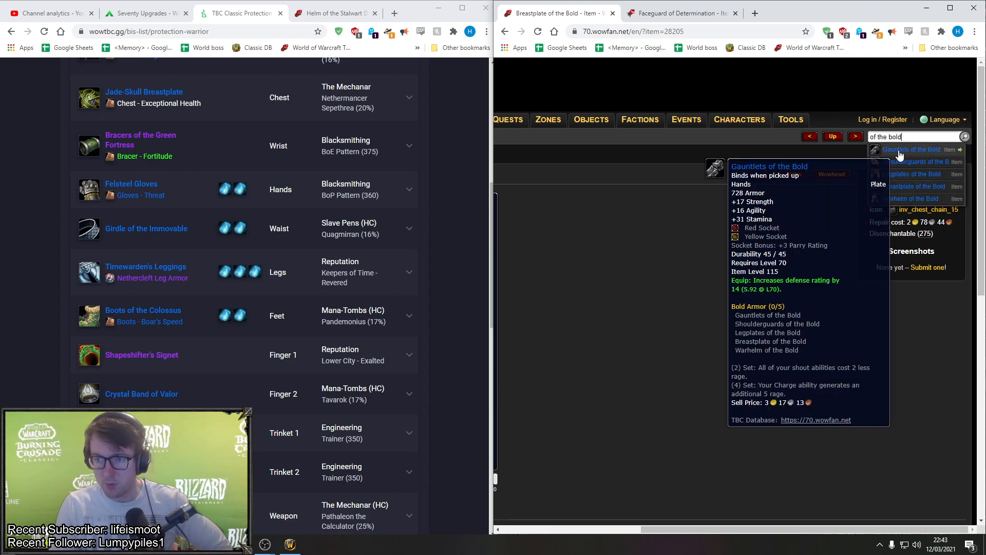
click(911, 149)
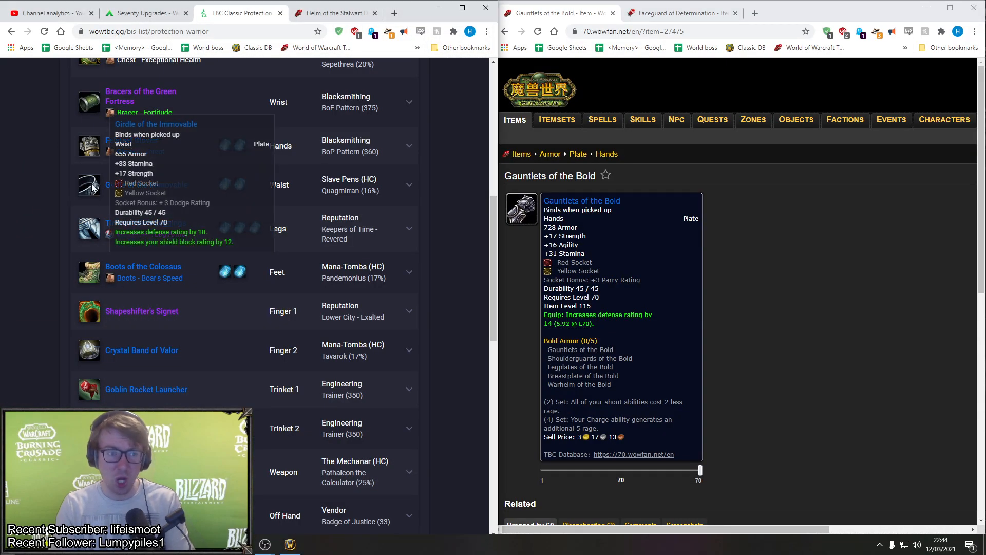
mouse_move(74, 228)
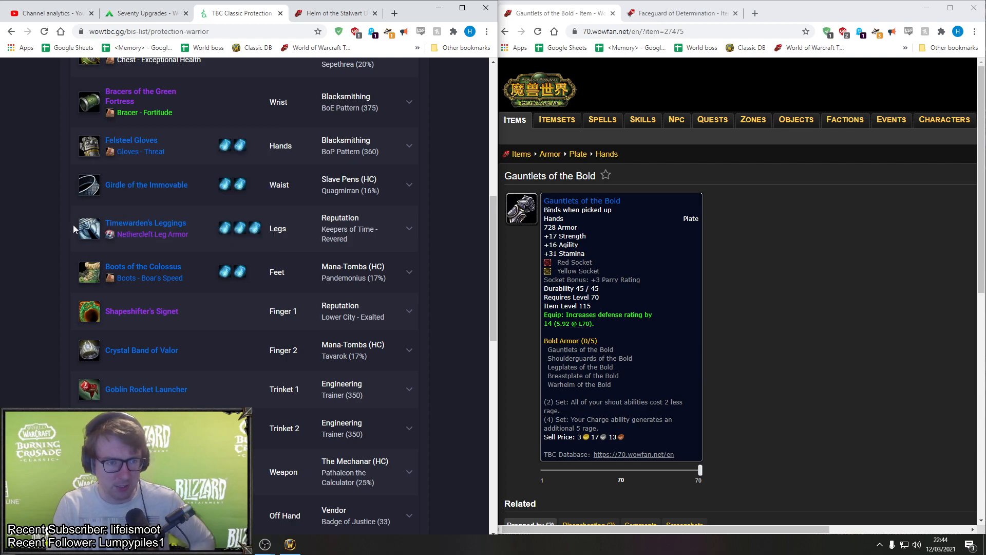
Scroll the BiS list to the ranged slot and start typing 'fels' in the wowfan search.
scroll(down, 3)
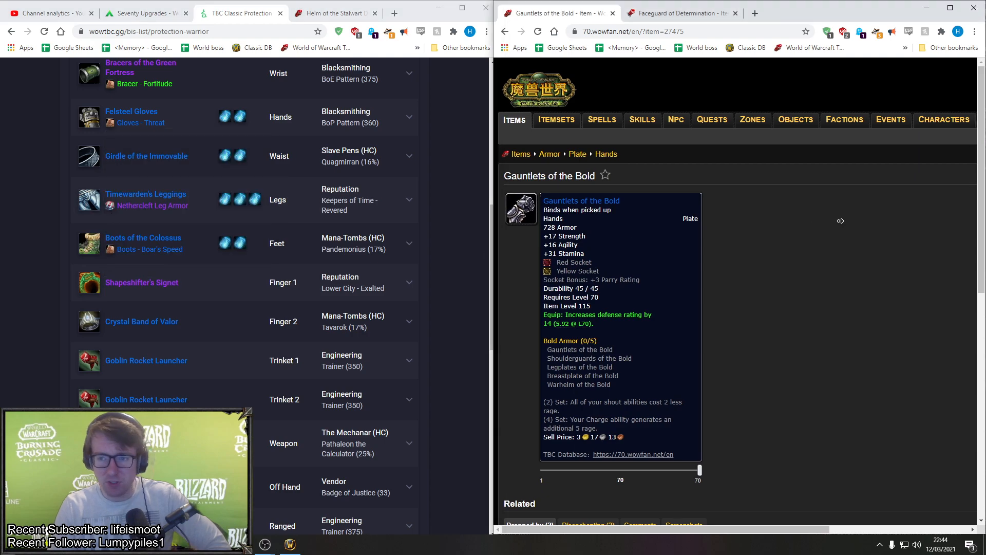
text(felsteel legs)
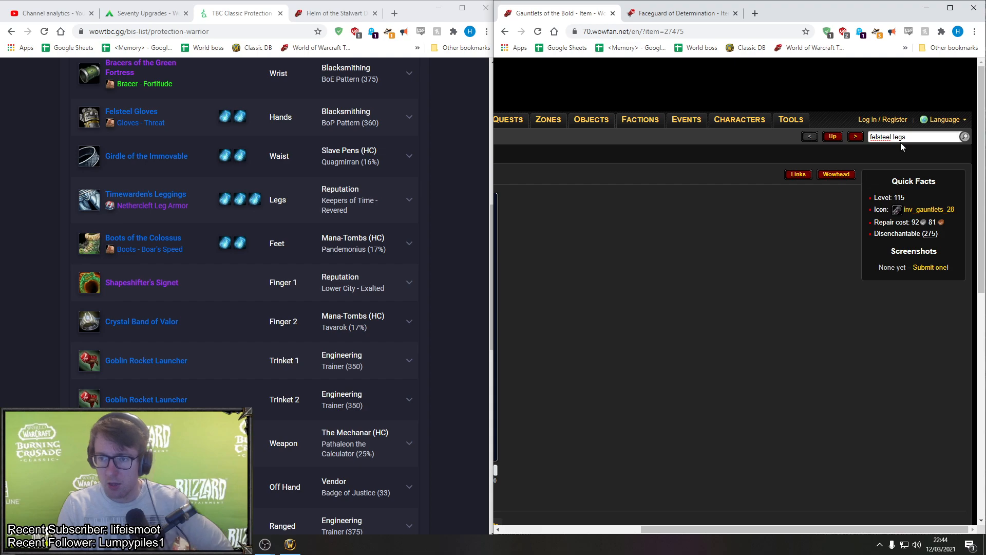
Run the felsteel search and open Felsteel Leggings from the Items (26) results.
click(964, 136)
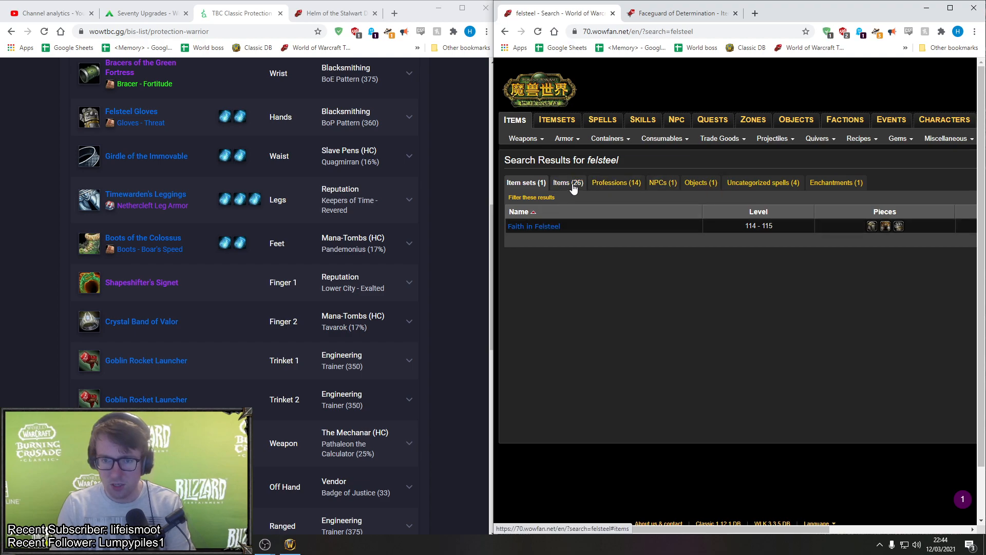
click(566, 182)
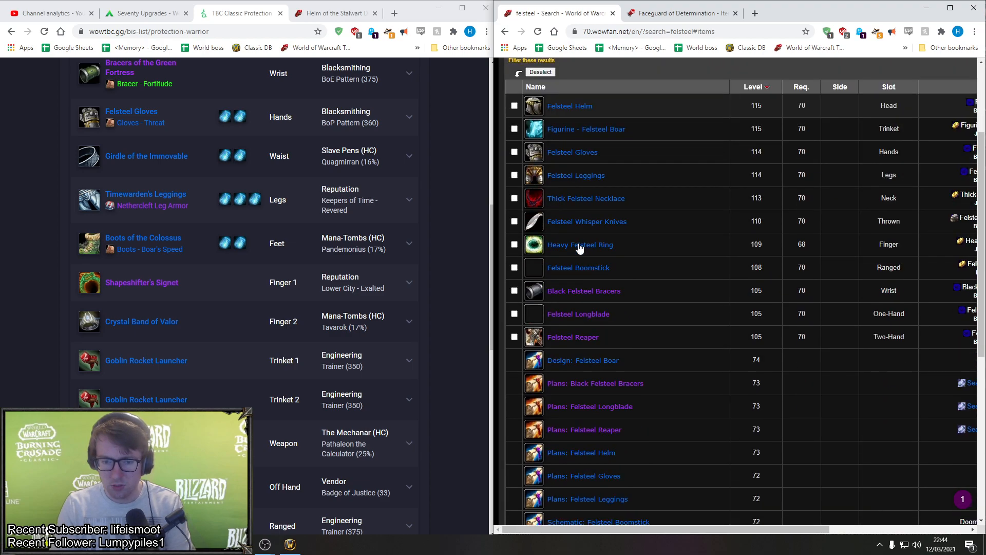
click(575, 175)
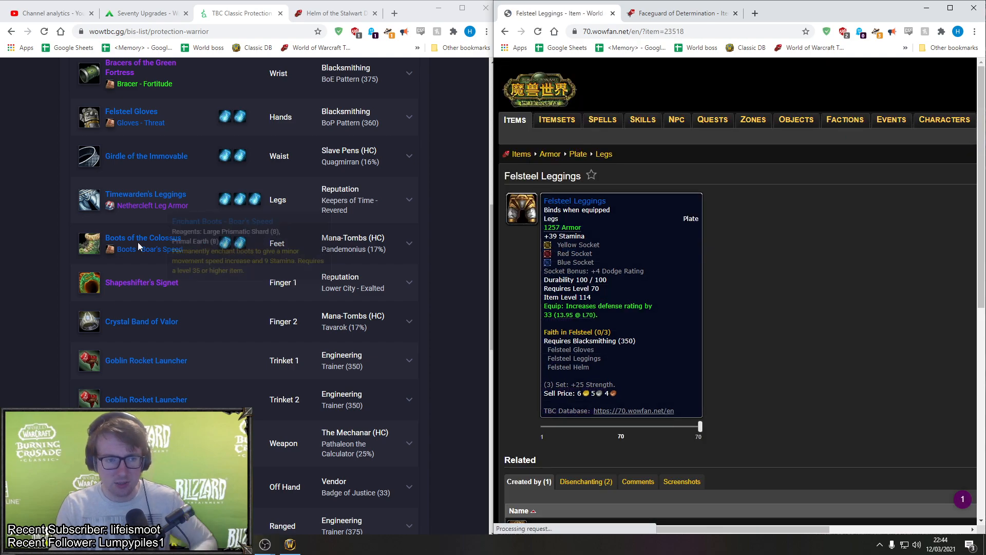
mouse_move(95, 201)
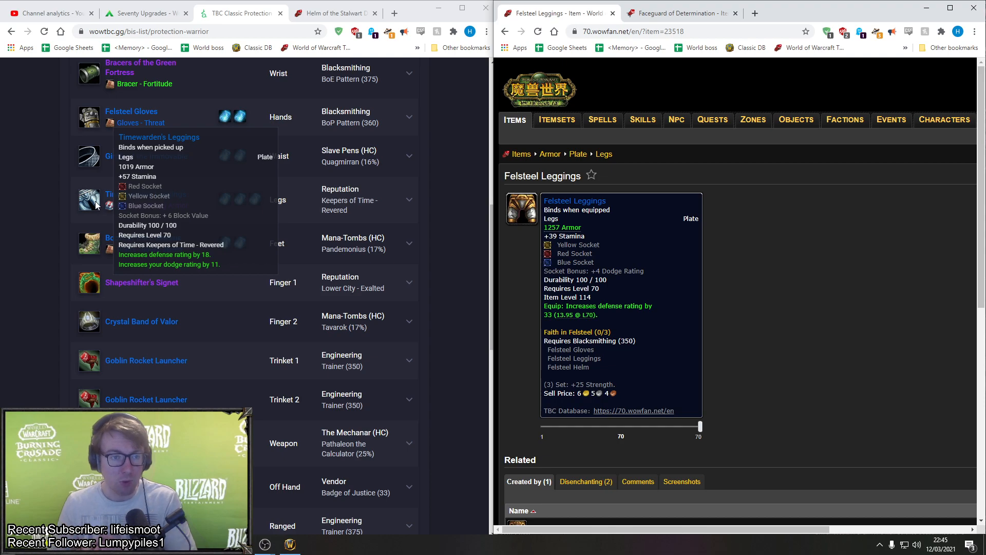
mouse_move(59, 228)
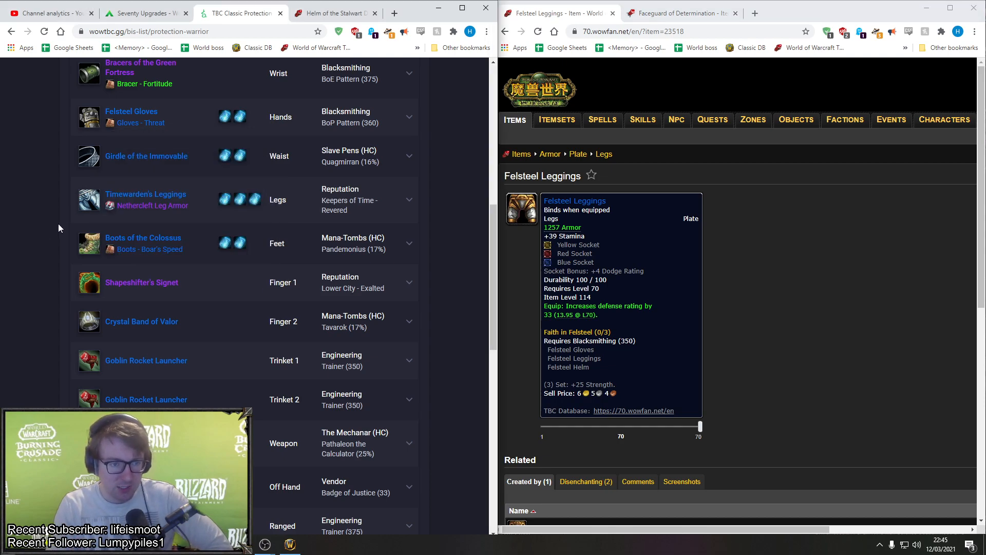
Scroll the BiS list to its last rows, showing Goblin Rocket Launcher and The Sun Eater.
scroll(down, 3)
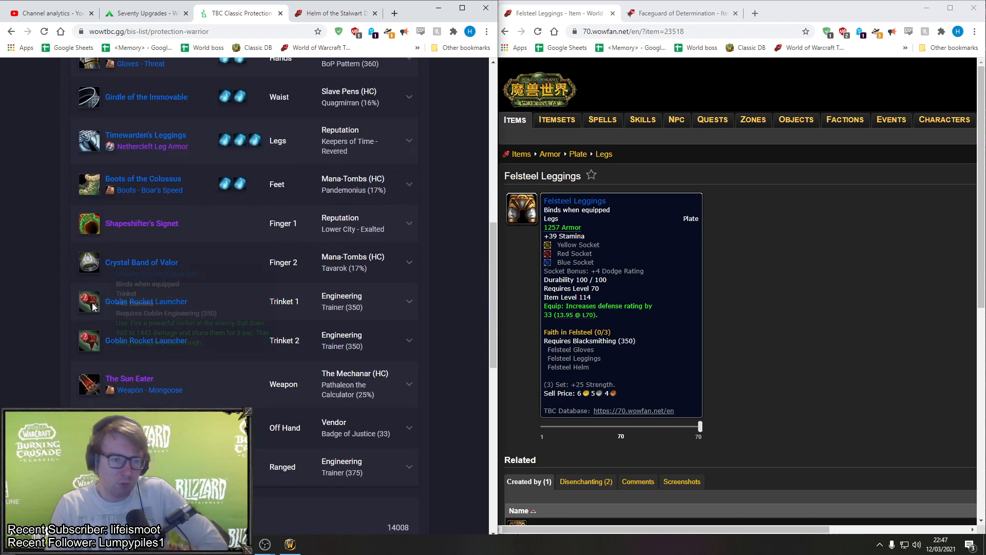
scroll(down, 3)
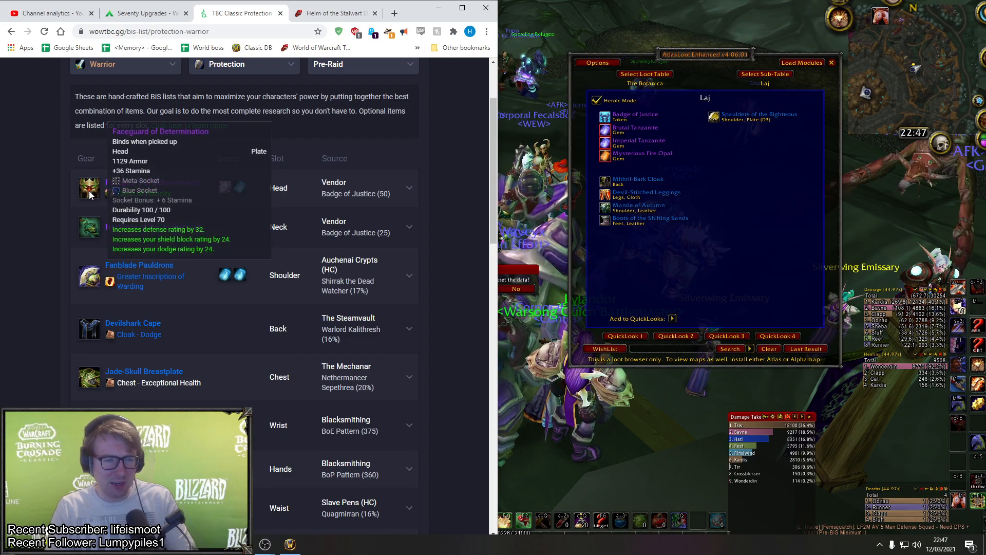
Scroll down the Helm of the Stalwart Defender page on 70.wowfan.net.
scroll(down, 3)
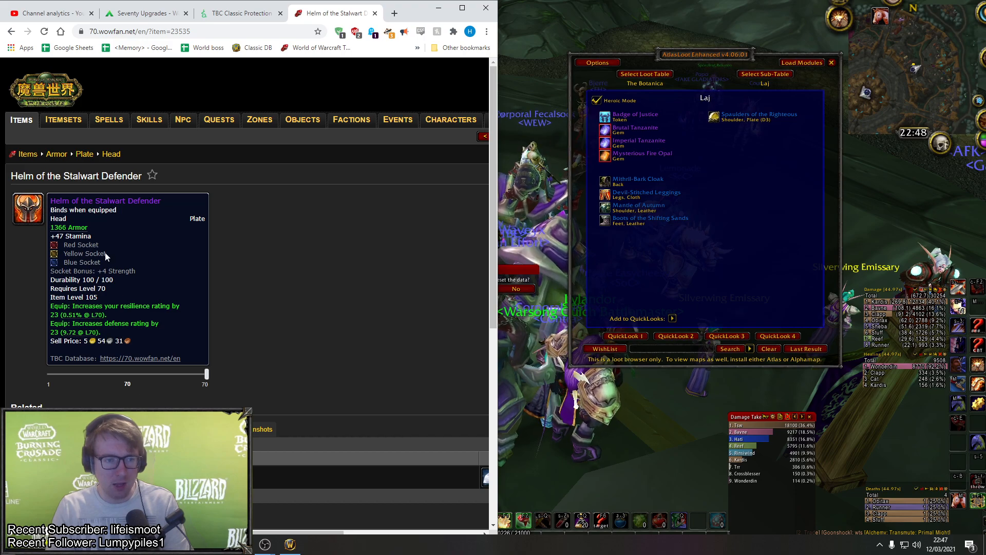
Return to the Protection Warrior BiS list tab and scroll down it.
click(239, 13)
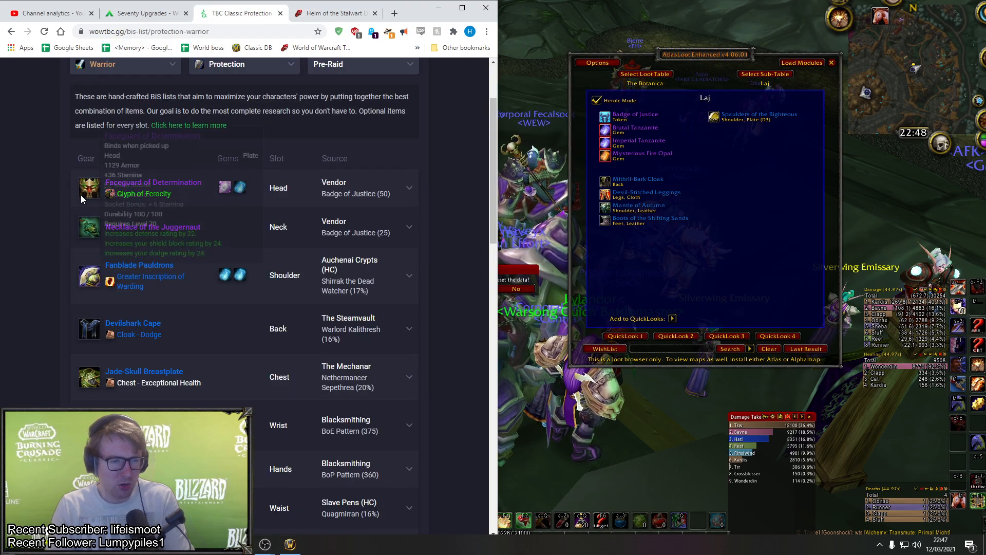
mouse_move(89, 187)
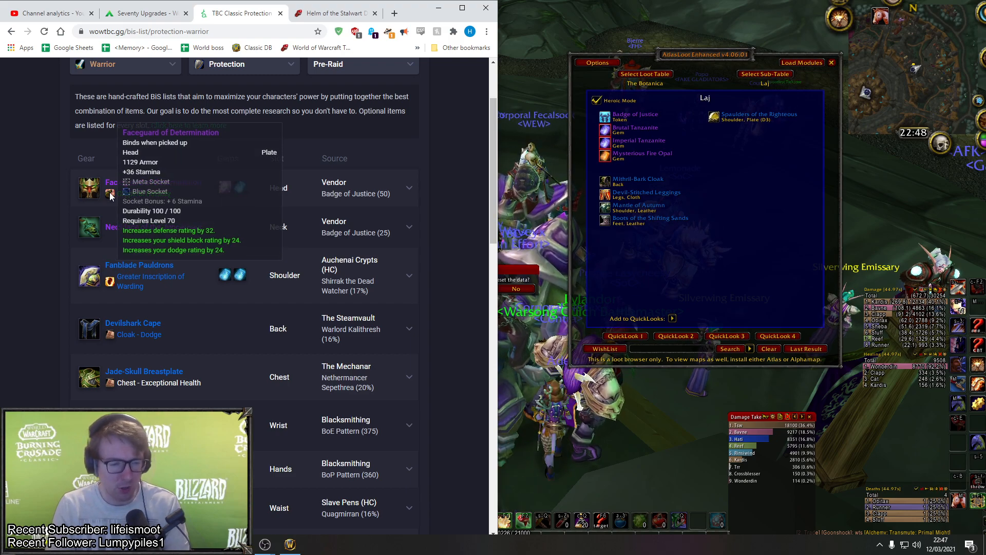
scroll(down, 3)
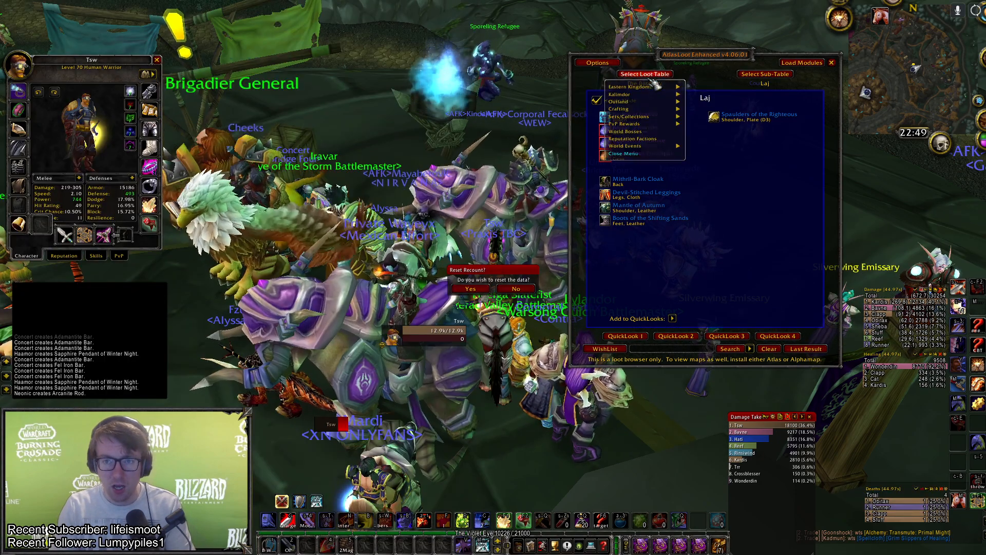
Open AtlasLoot's Reputation Factions tables and select The Sha'tar rewards.
click(627, 117)
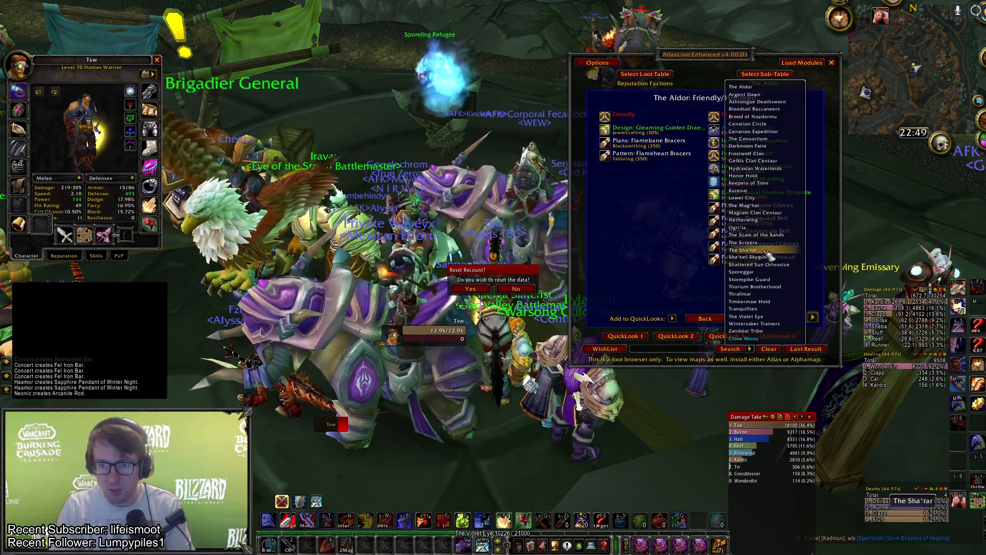
click(743, 249)
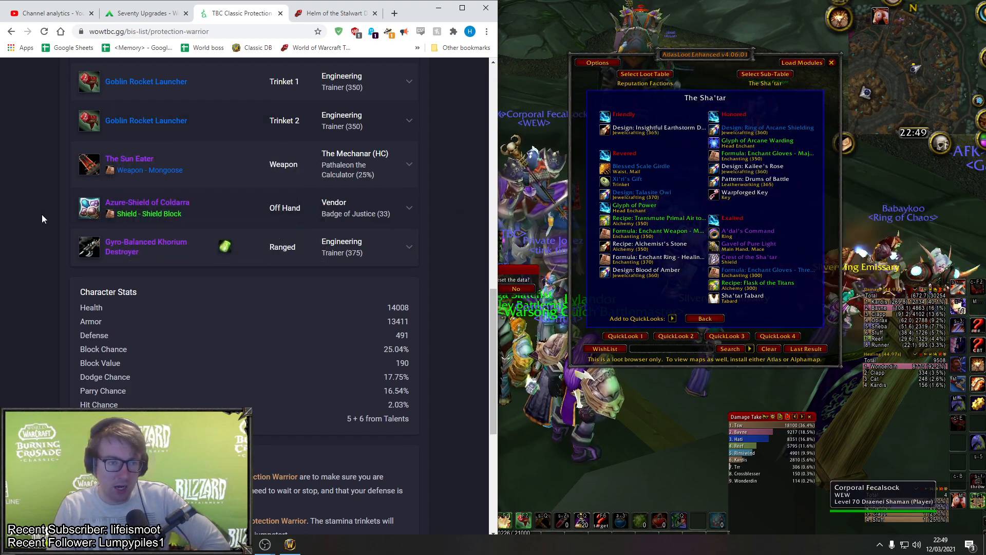
mouse_move(147, 202)
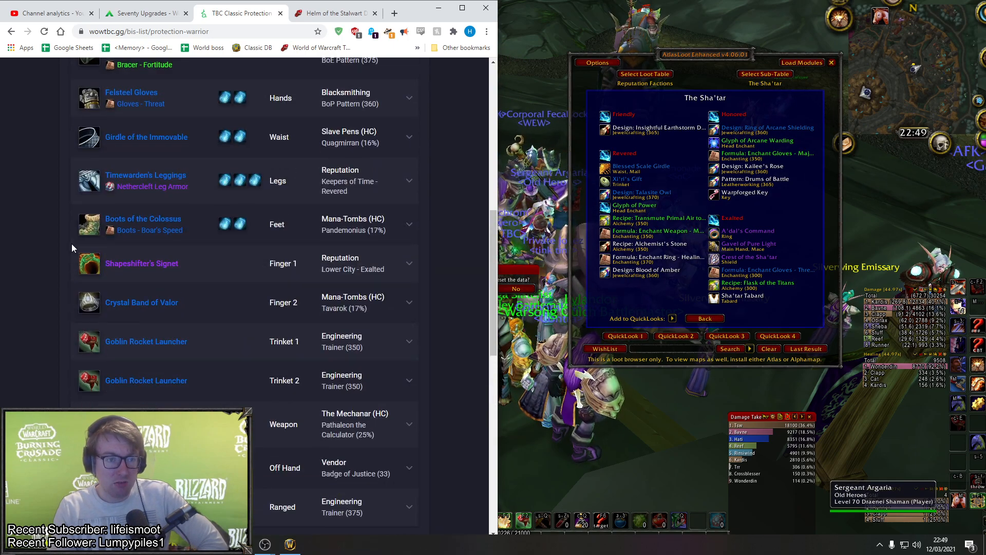
Scroll up and down the pre-raid BiS list, reviewing item tooltips.
scroll(up, 3)
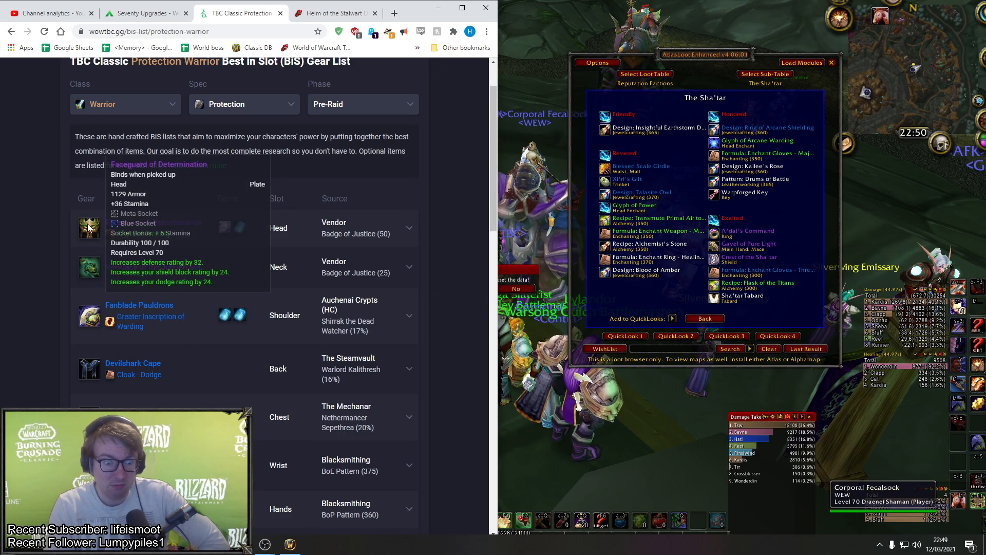
scroll(down, 3)
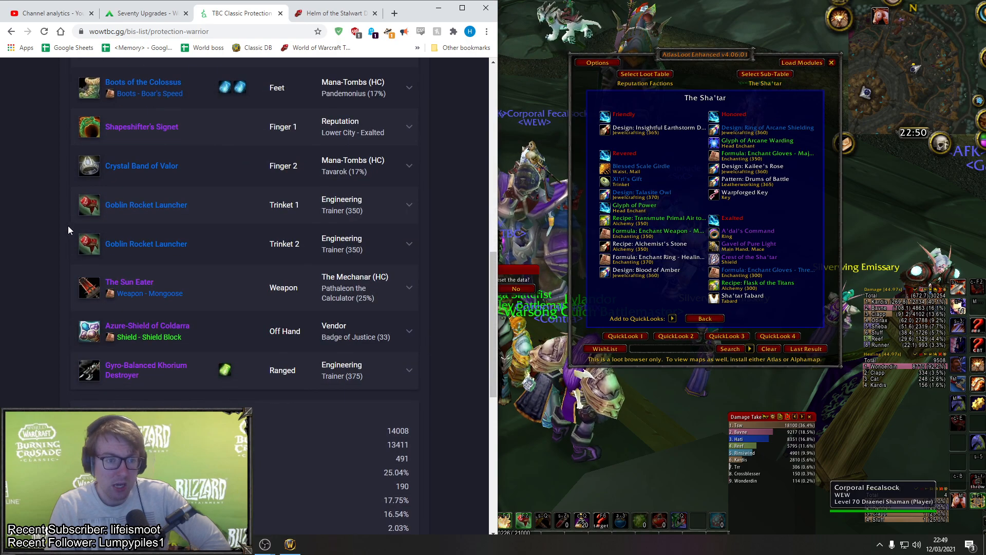
scroll(down, 3)
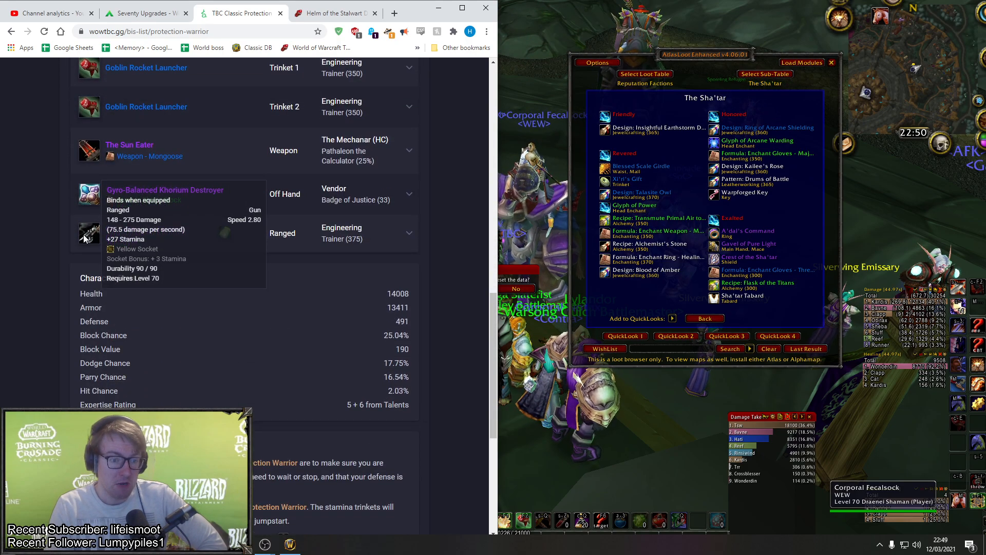
scroll(down, 3)
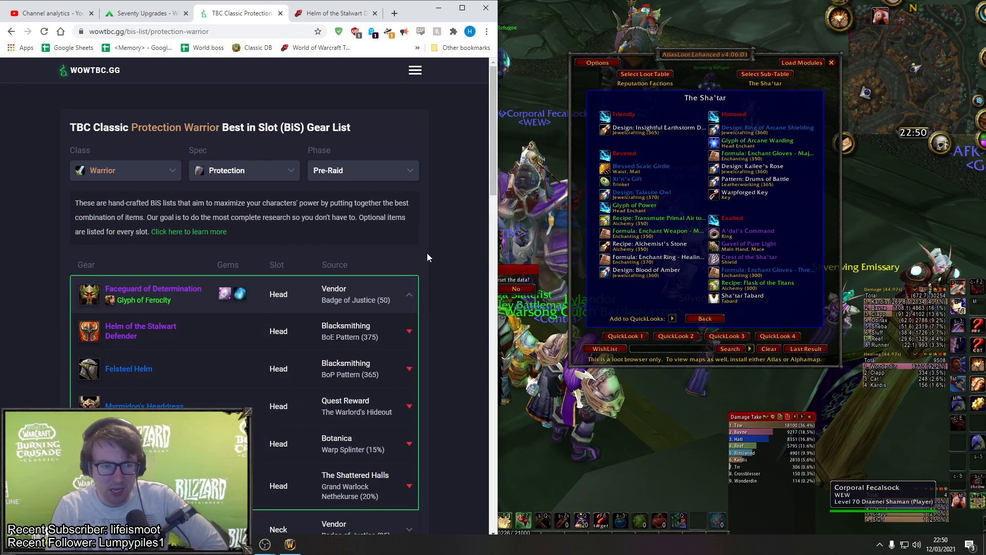
Expand the Jade-Skull Breastplate chest row, then scroll on toward the Waist–Ranged rows.
scroll(down, 3)
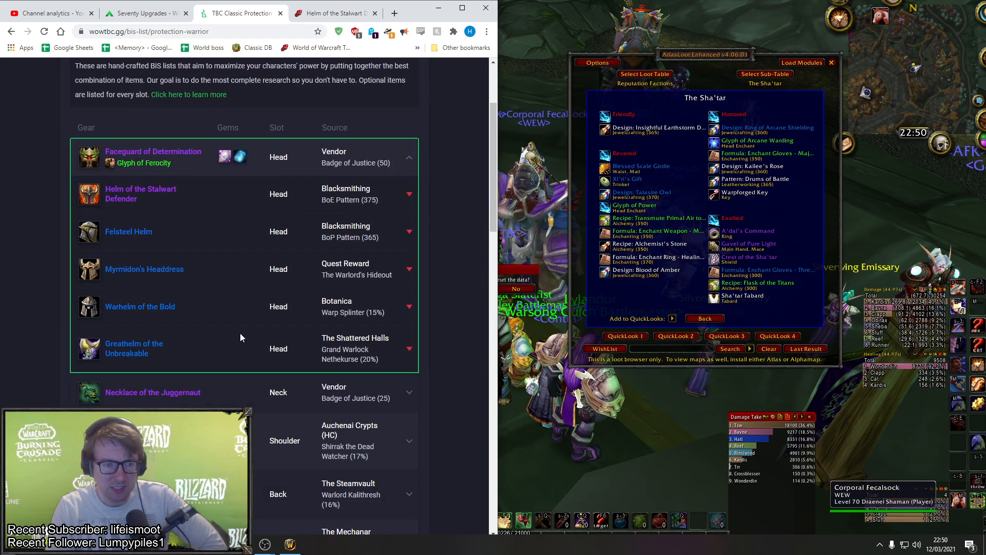
mouse_move(89, 194)
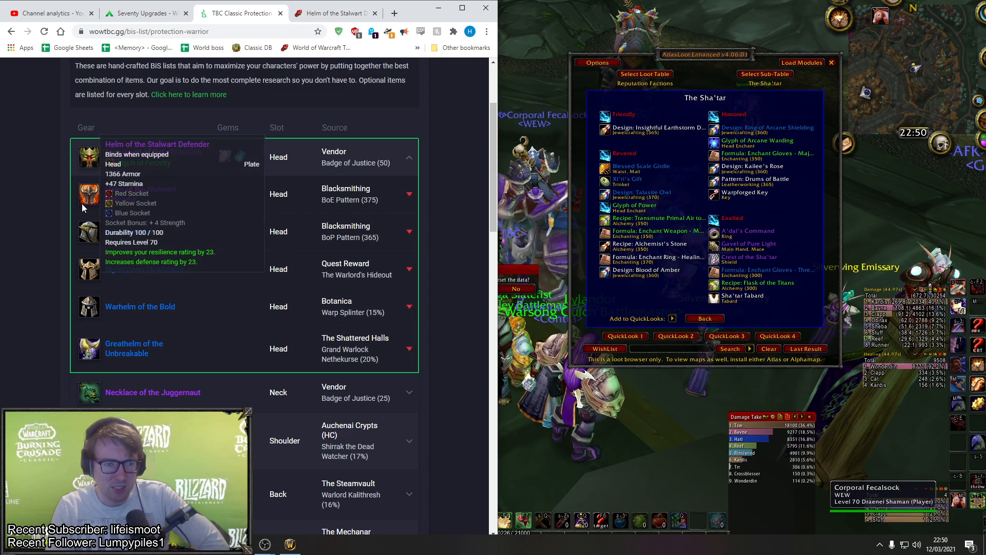
scroll(down, 3)
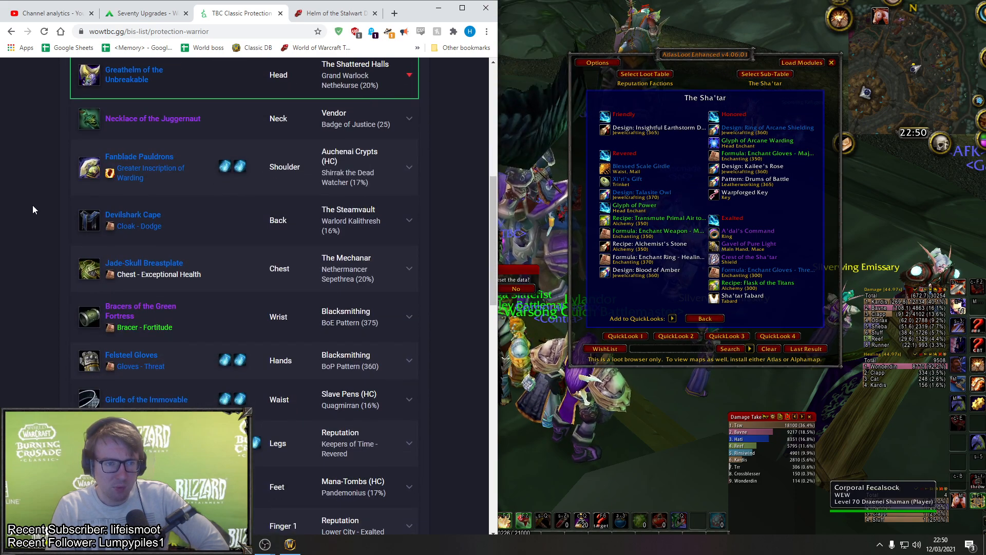
scroll(down, 3)
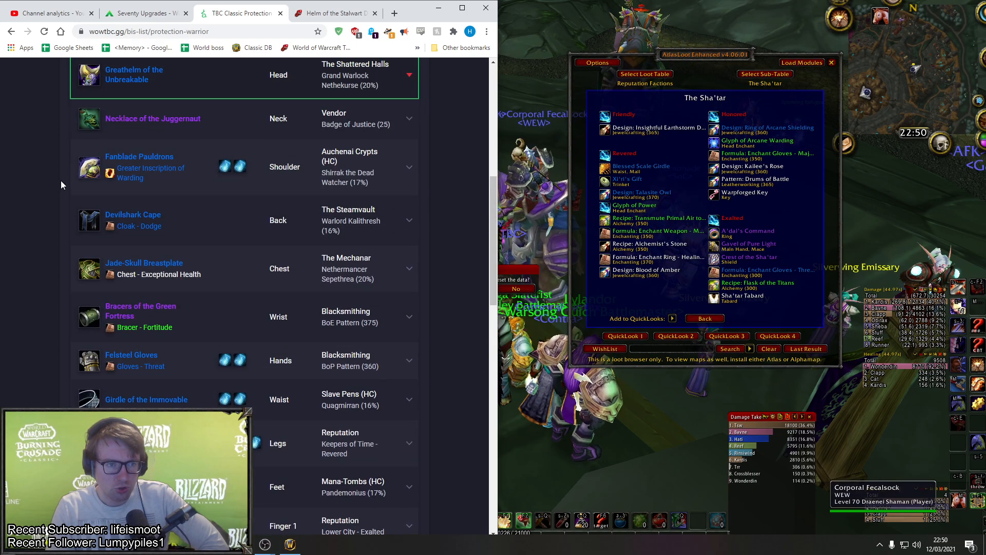
click(409, 224)
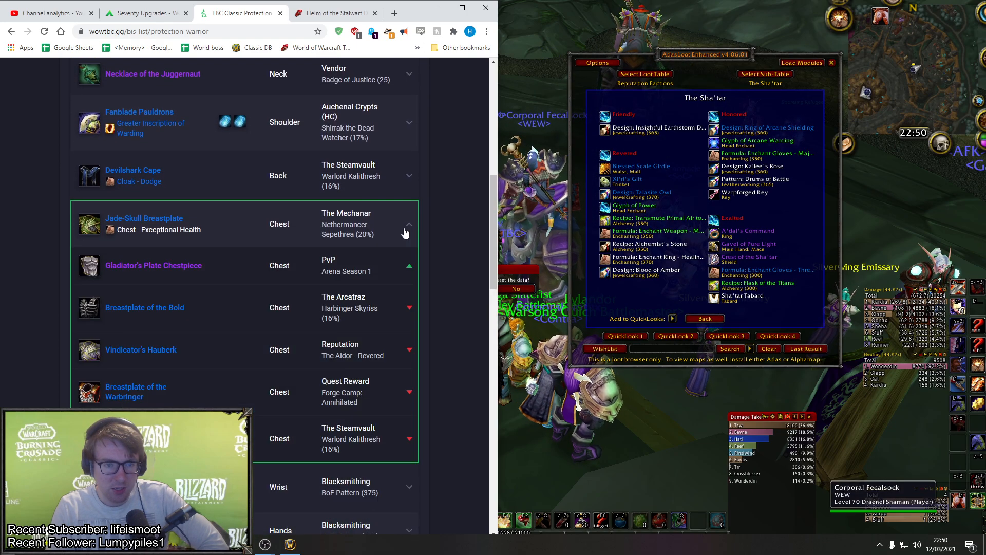
scroll(down, 3)
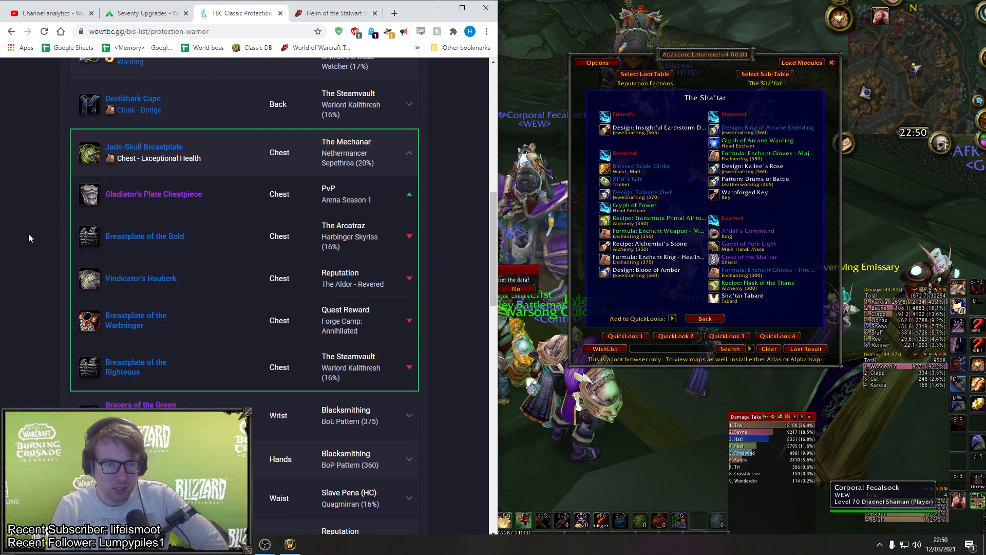
mouse_move(153, 194)
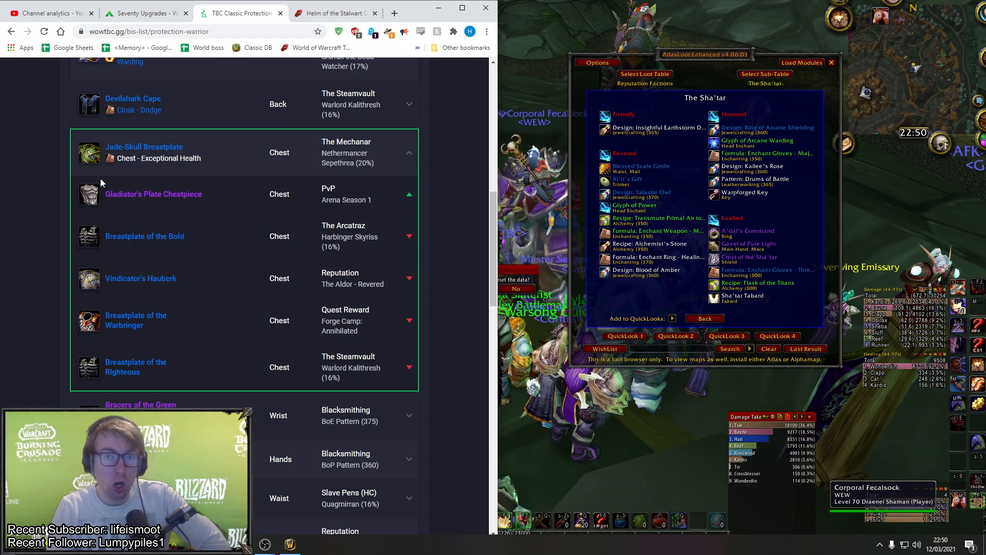
mouse_move(153, 193)
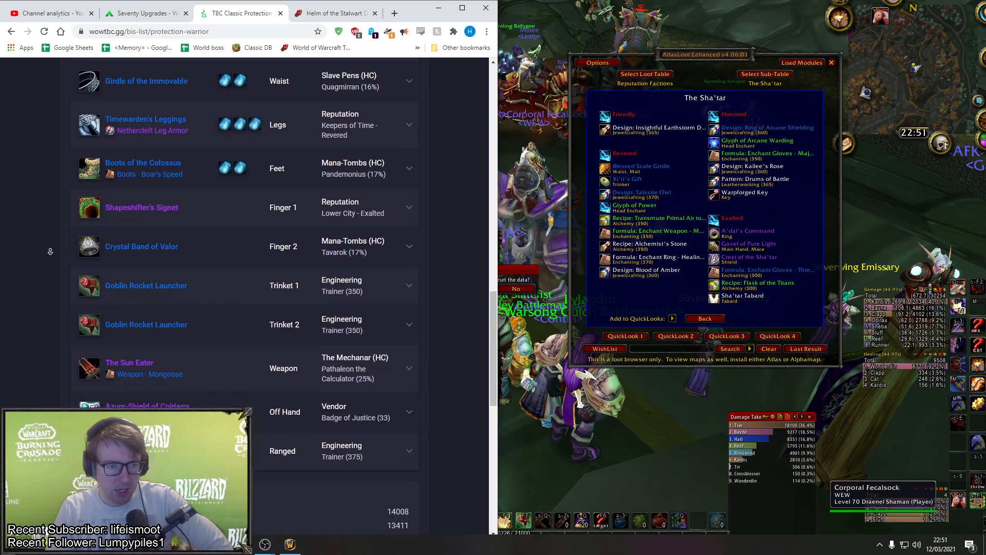
Scroll past the Gyro-Balanced Khorium Destroyer alternatives down to the Character Stats section.
scroll(down, 3)
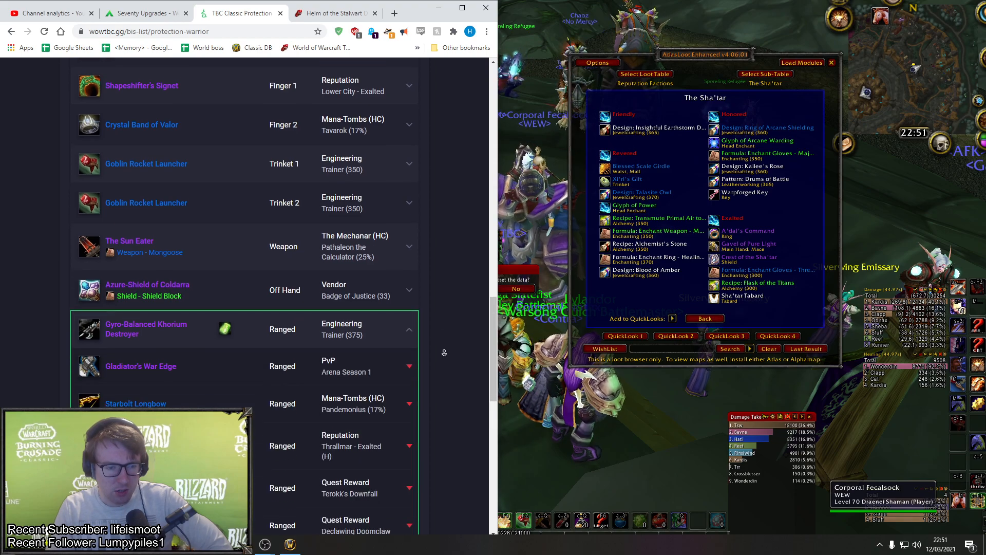
scroll(down, 3)
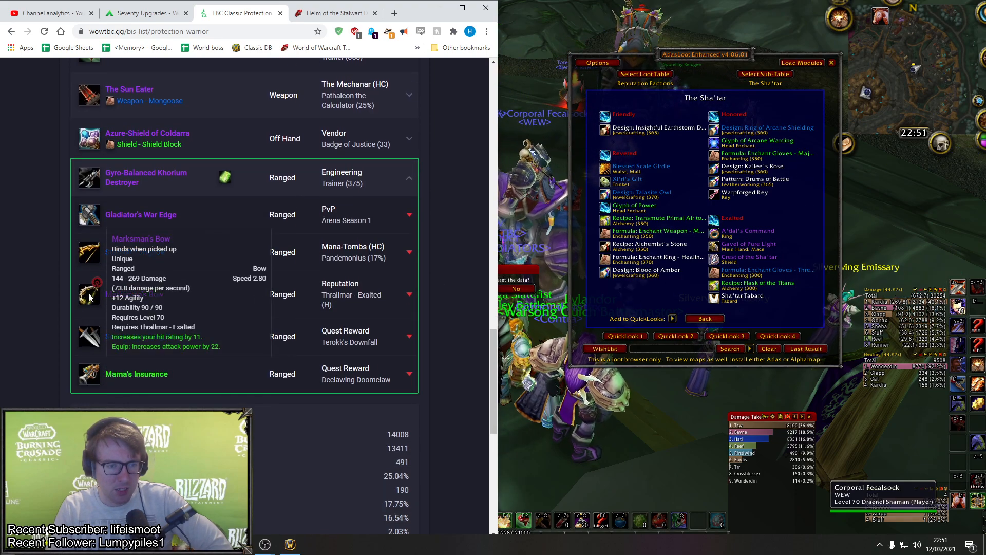
mouse_move(182, 269)
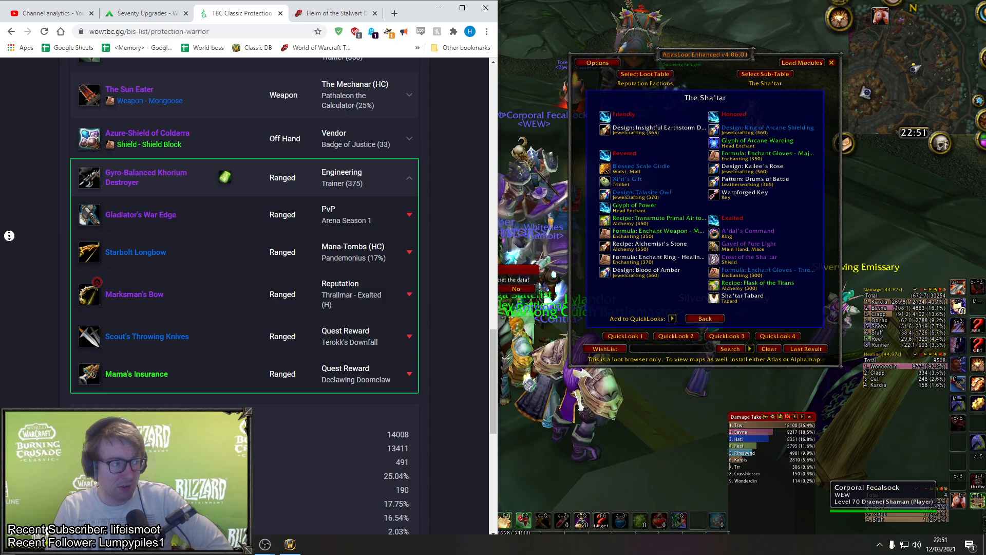
scroll(down, 3)
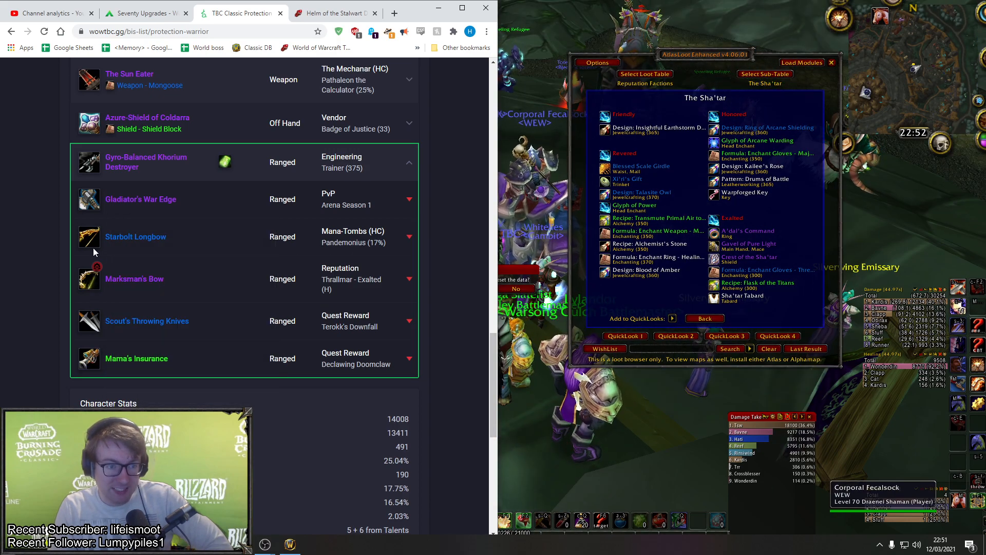
mouse_move(101, 206)
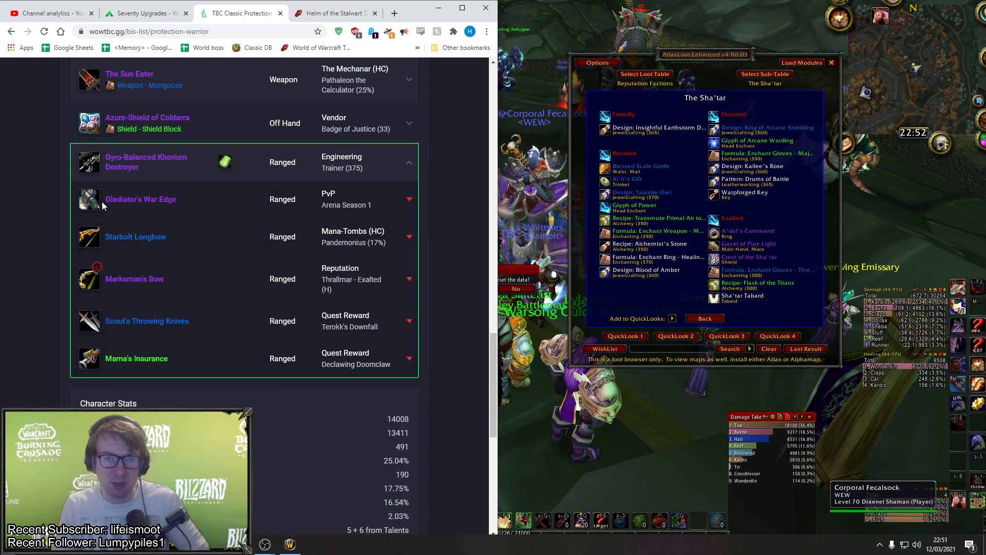
mouse_move(140, 199)
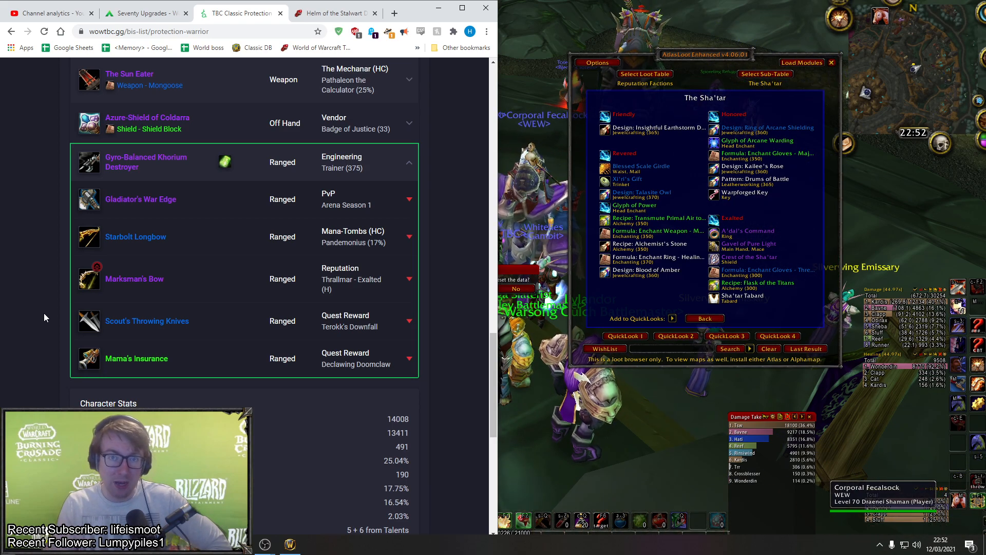
Scroll through the list to the expanded neck and shoulder alternatives, like Strength of the Untamed.
scroll(down, 3)
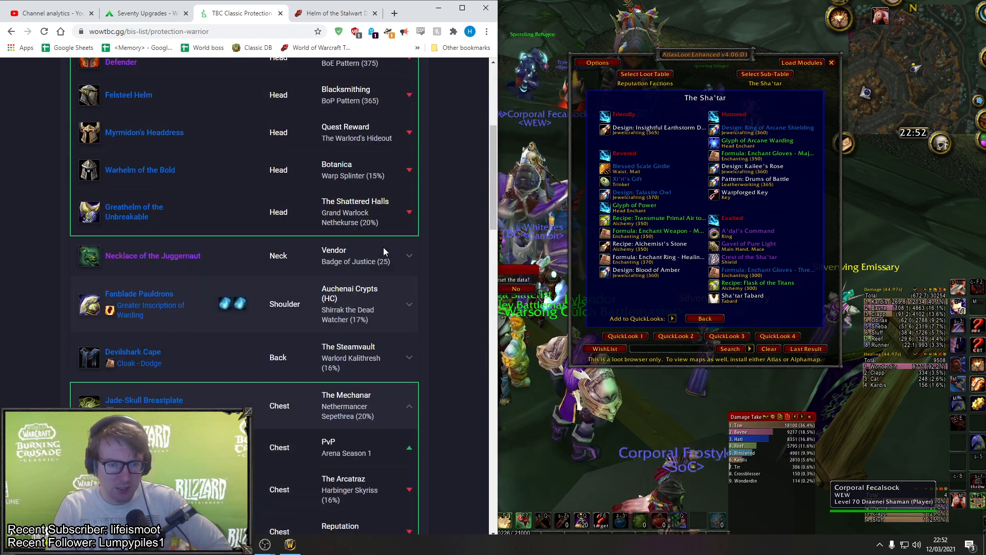
scroll(down, 3)
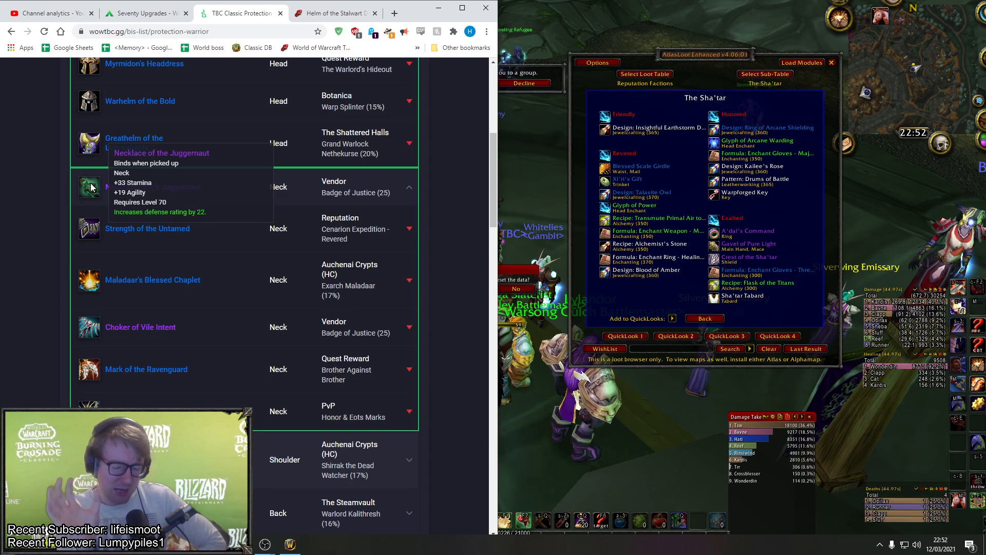
mouse_move(481, 161)
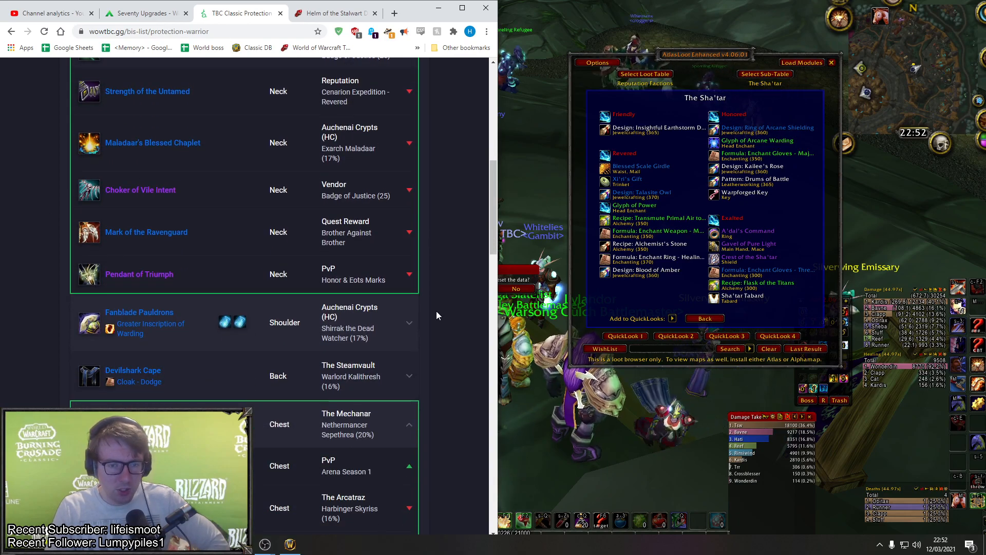
scroll(down, 3)
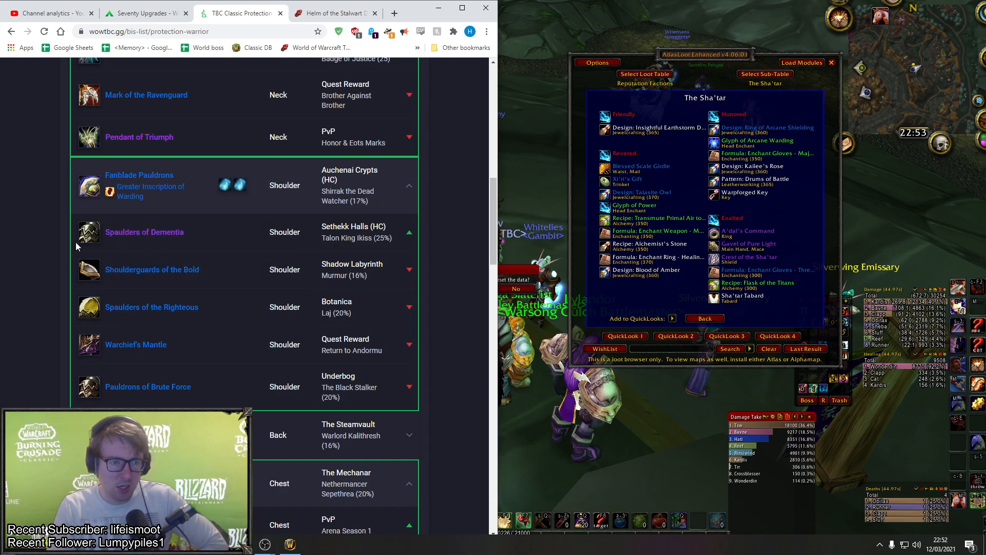
mouse_move(144, 231)
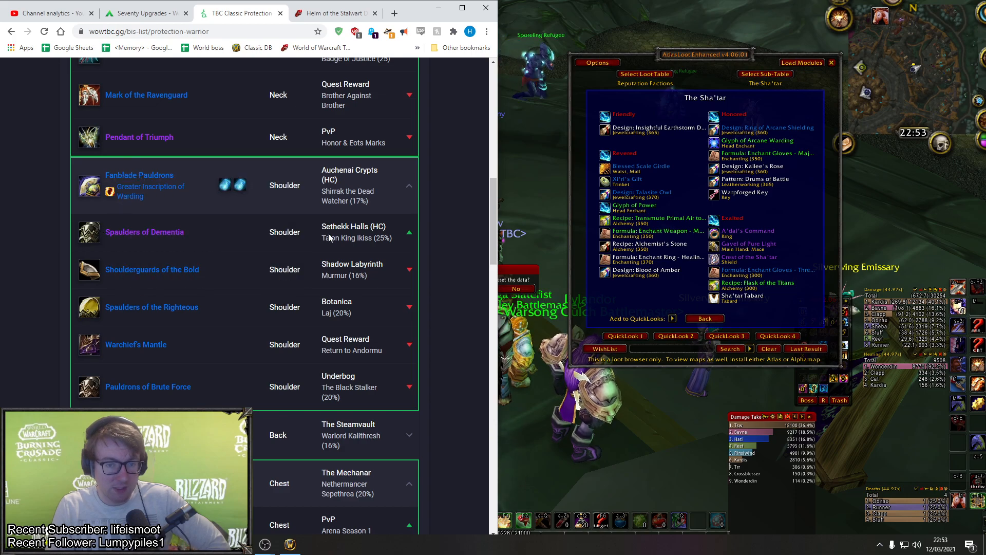
Scroll to the expanded Devilshark Cape row listing Cloak of Darkness and Sergeant's Heavy Cloak.
scroll(down, 3)
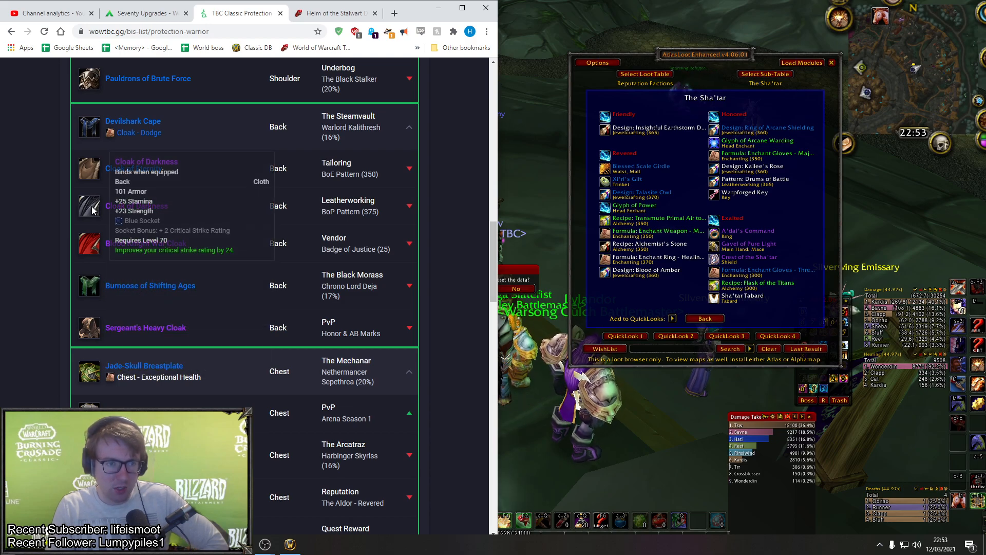
mouse_move(90, 127)
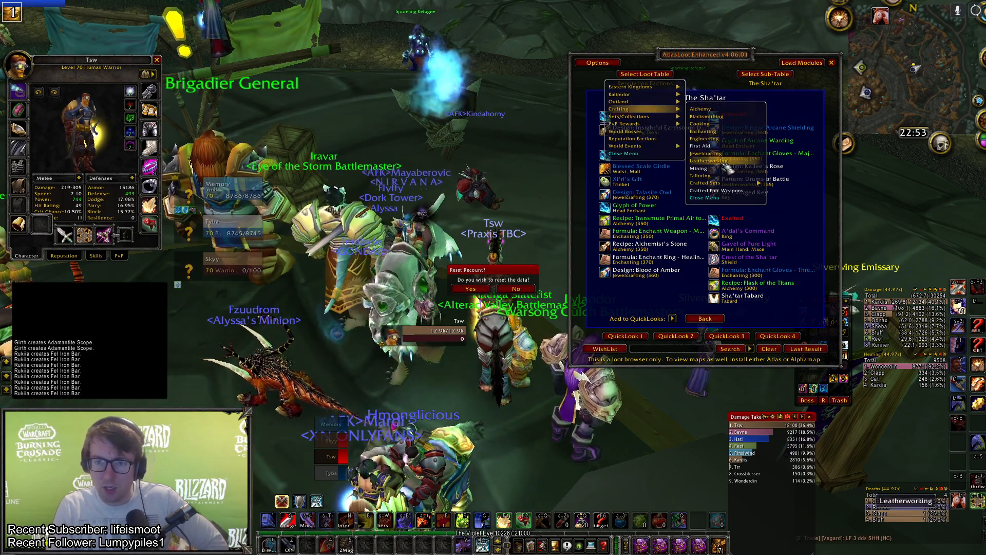
Open AtlasLoot's Leatherworking master recipes and page forward to the skill-375 patterns.
click(707, 161)
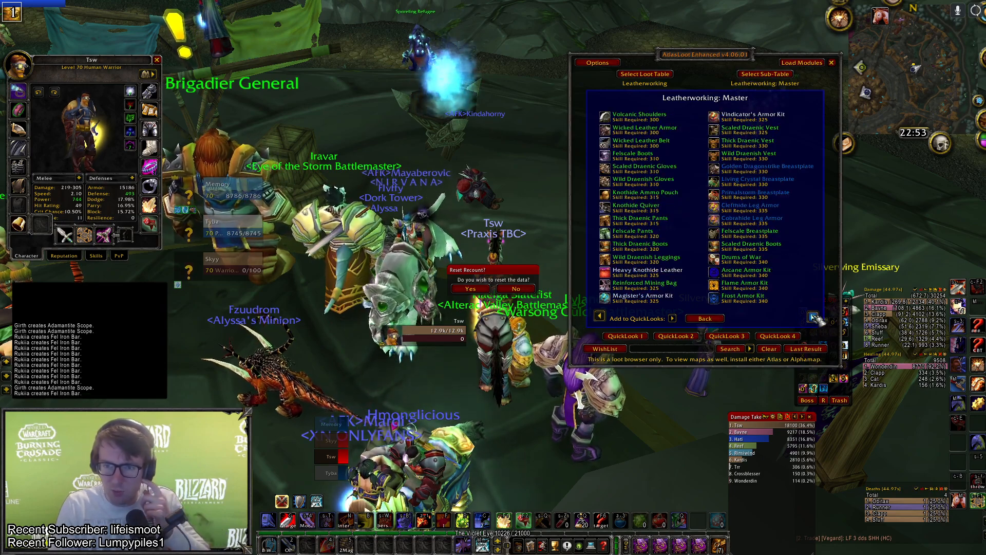
click(811, 316)
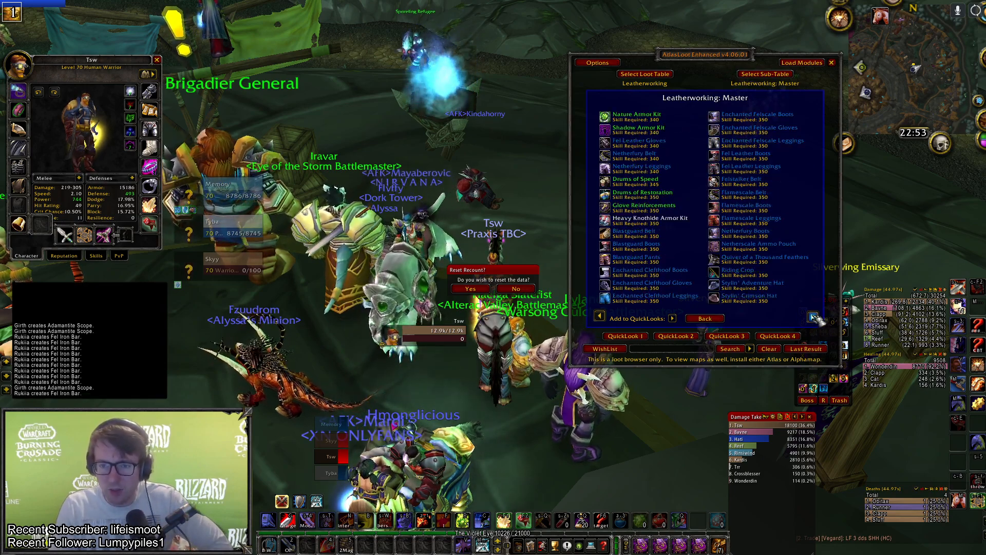
click(812, 317)
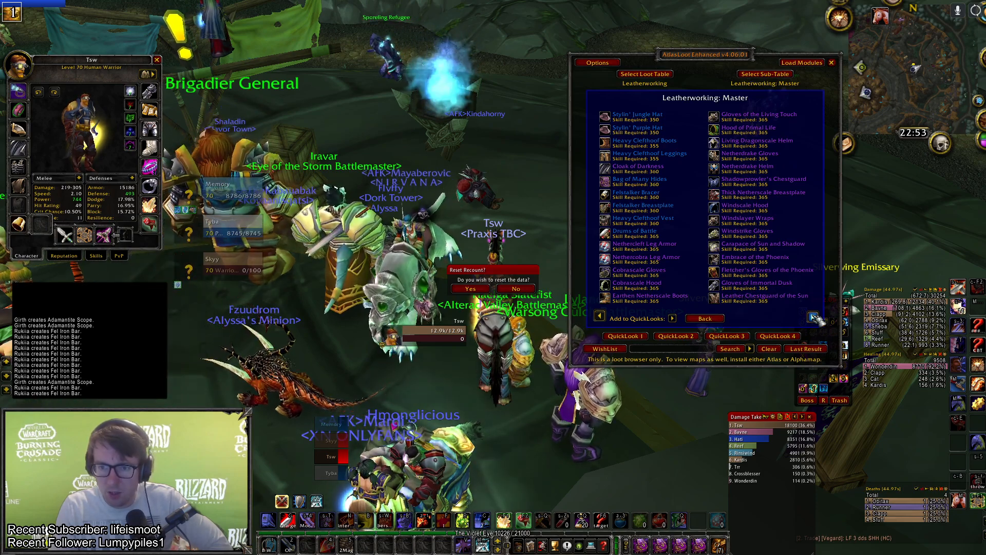
click(813, 316)
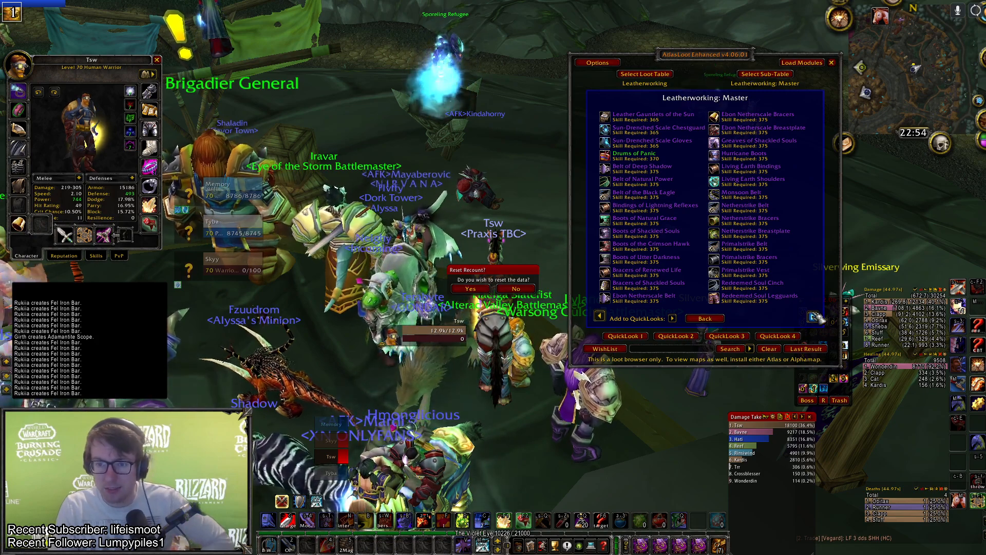
click(812, 317)
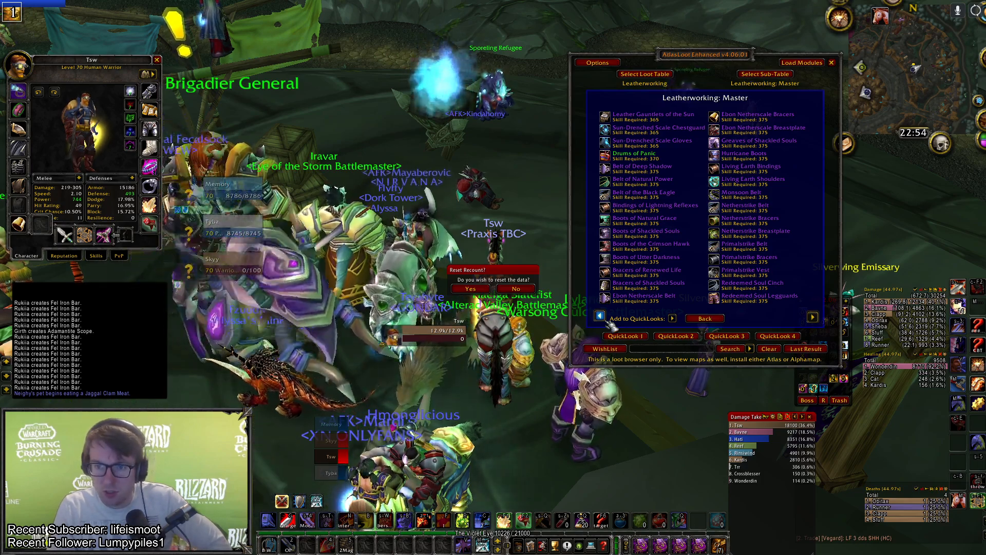
click(812, 316)
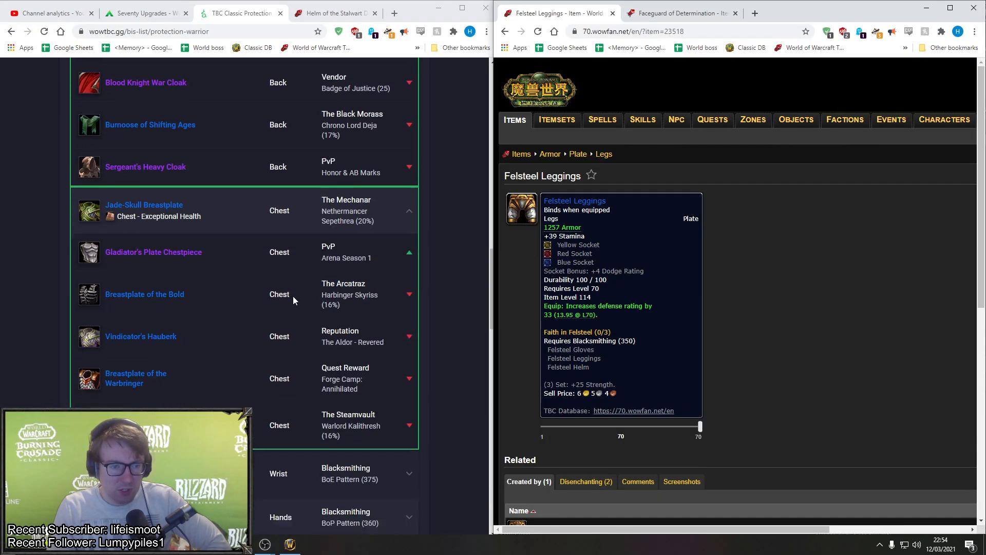
Scroll past the Wrist options to the Hands alternatives like Gauntlets of Dissension.
scroll(down, 3)
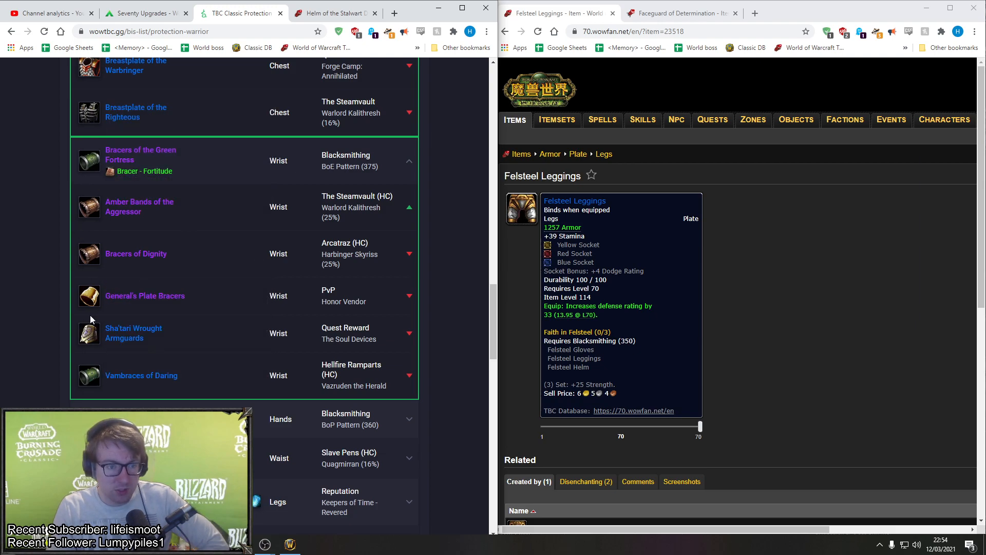
scroll(down, 3)
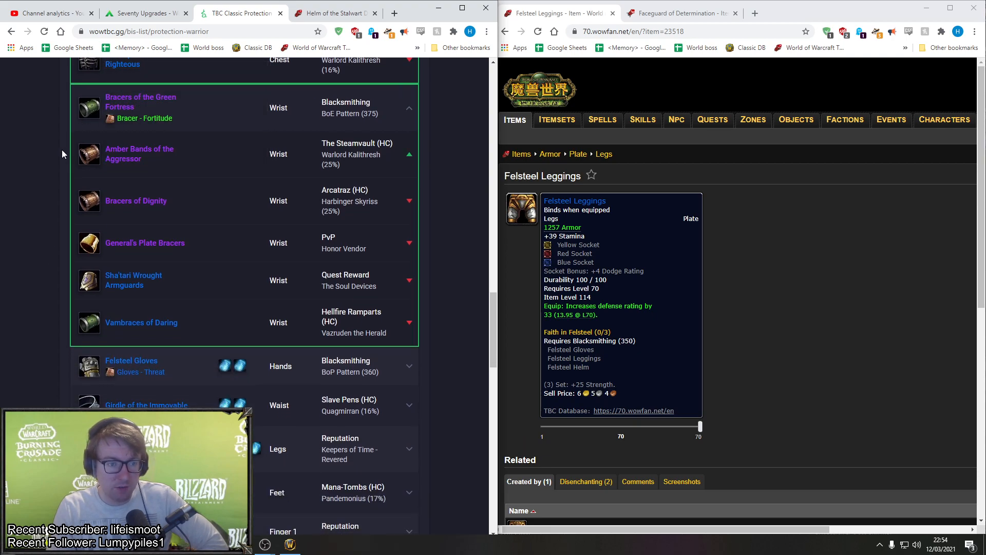
scroll(down, 3)
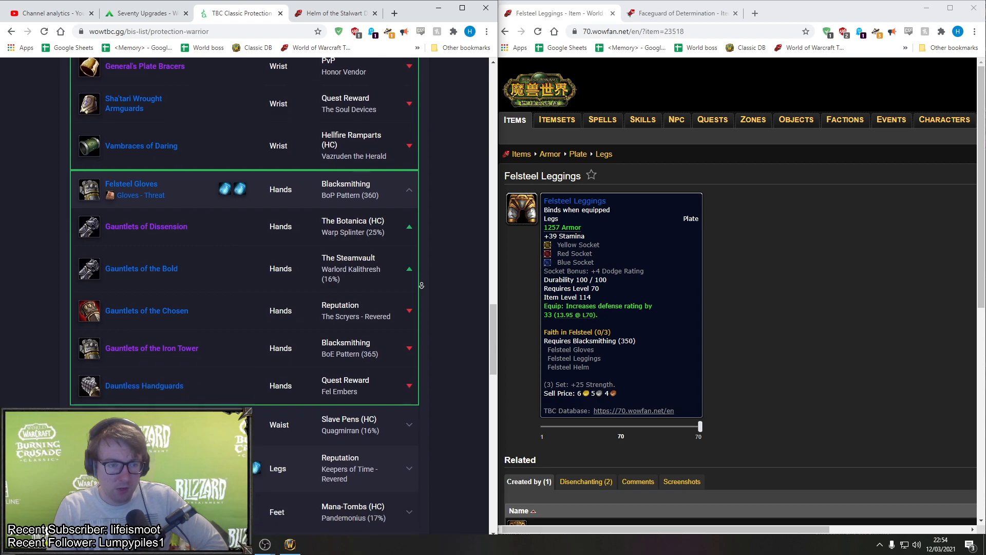
scroll(down, 3)
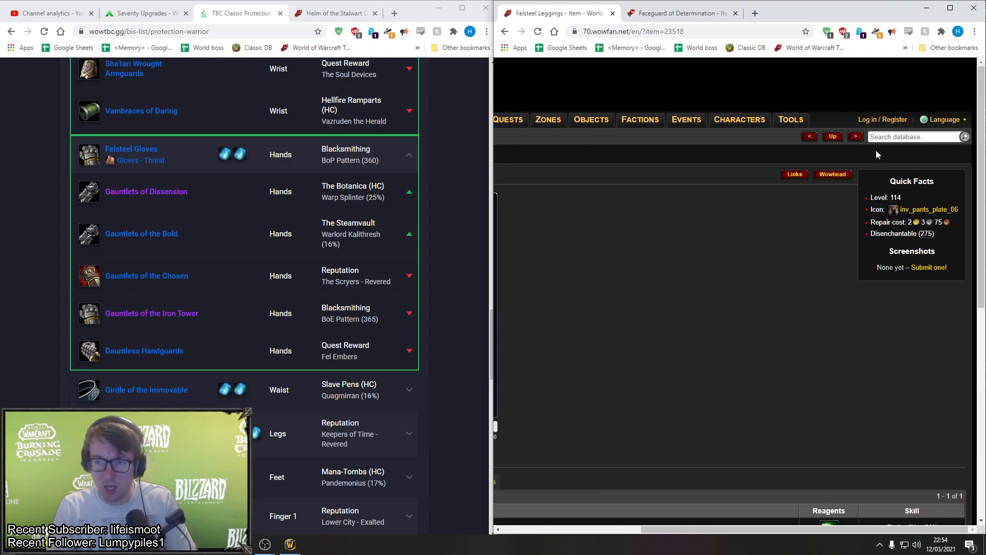
Search 70.wowfan.net for 'Resolute Cape' and open its item page.
text(Resolute Cape)
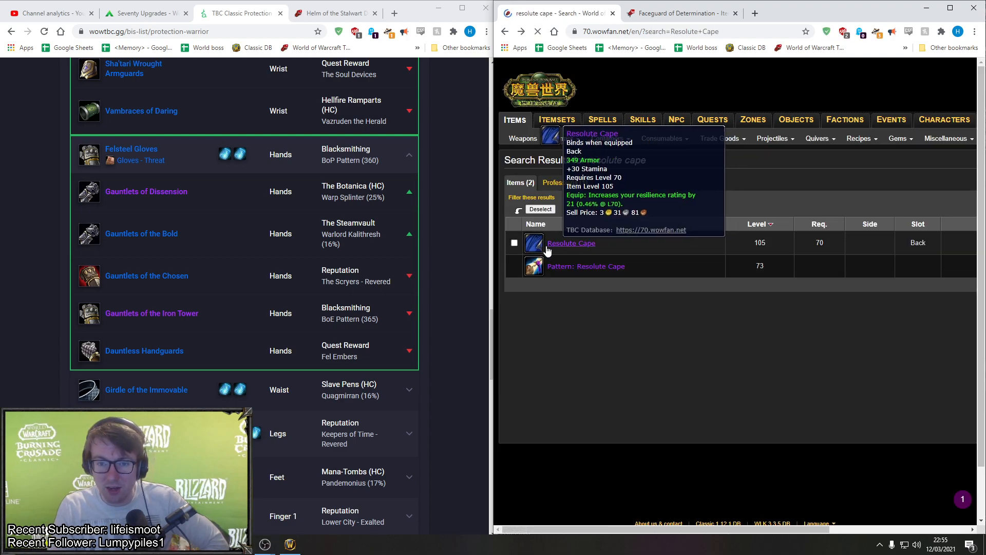
click(571, 243)
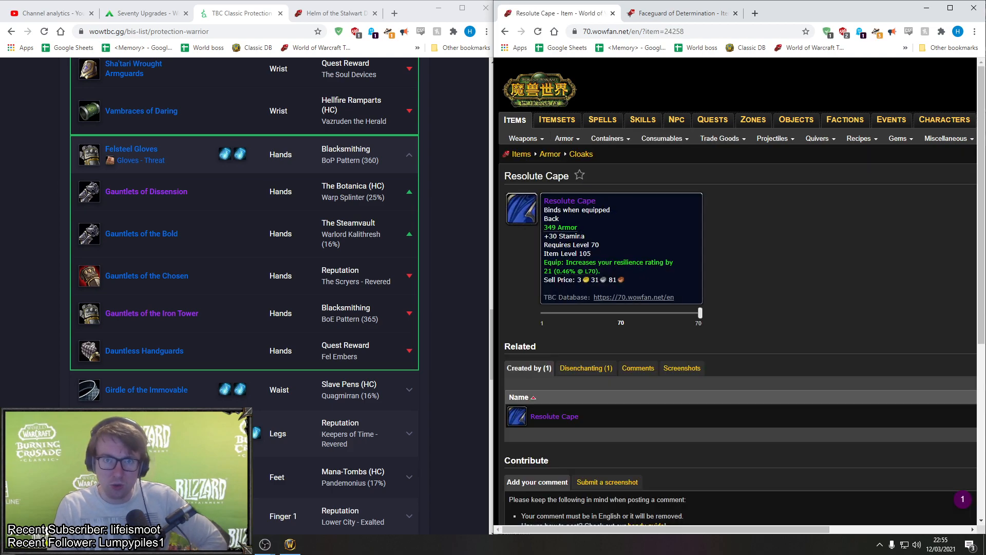
mouse_move(585, 271)
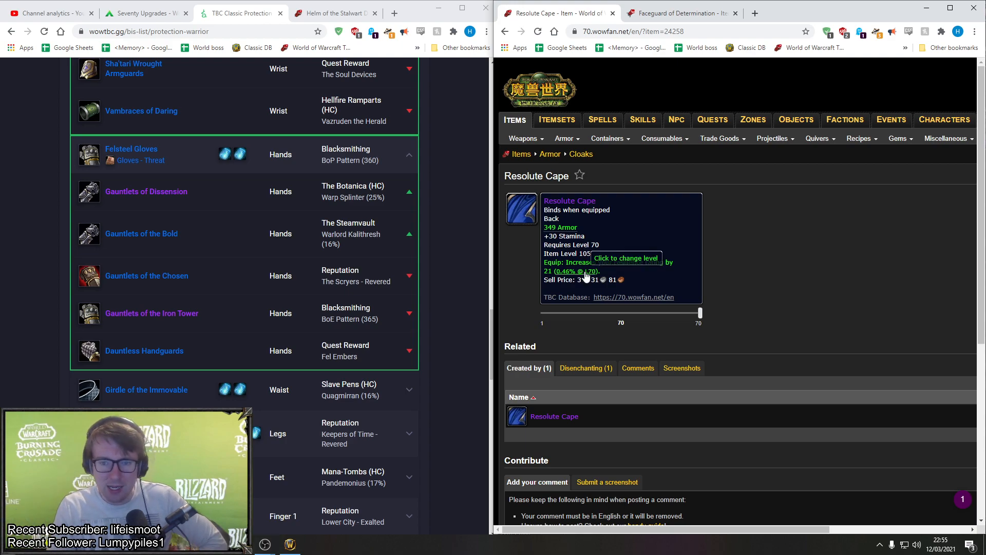
mouse_move(605, 279)
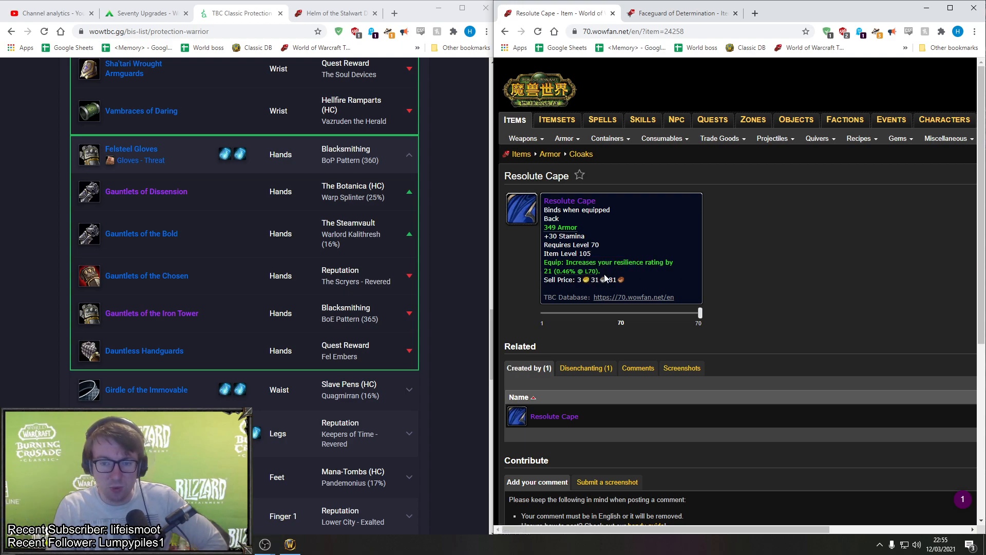
mouse_move(533, 256)
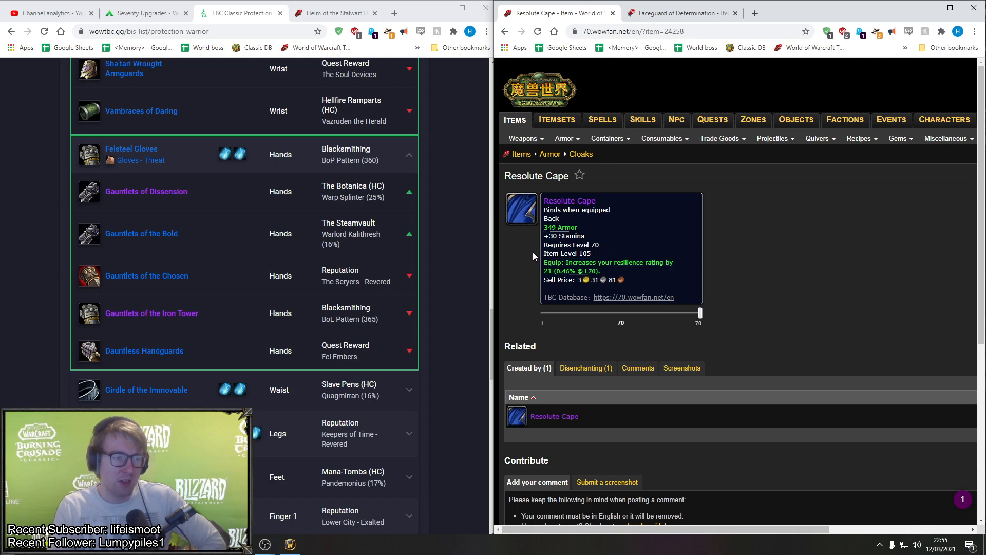
Scroll through Waist (Lion's Heart Girdle) and Legs to Feet alternatives like Eaglecrest Warboots.
scroll(down, 3)
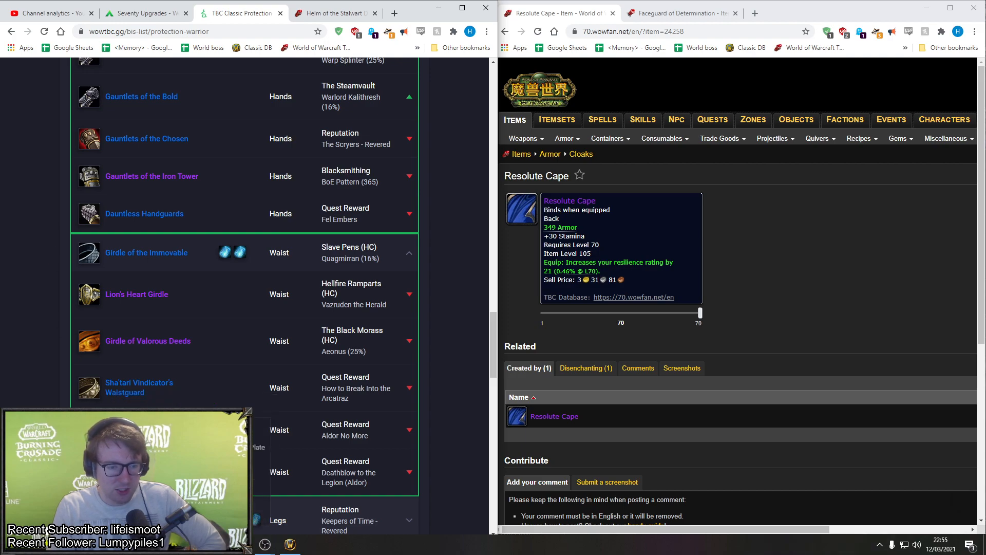
scroll(down, 3)
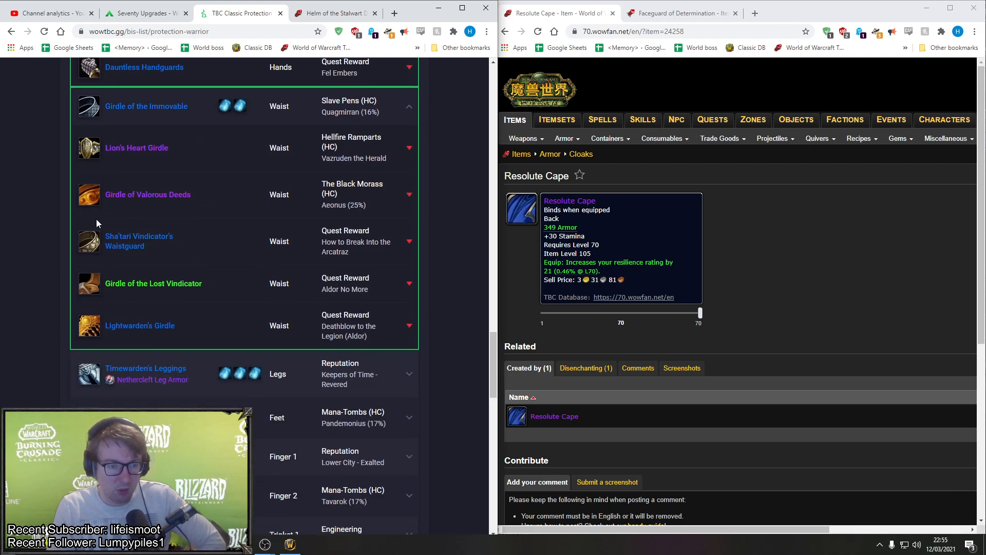
scroll(down, 3)
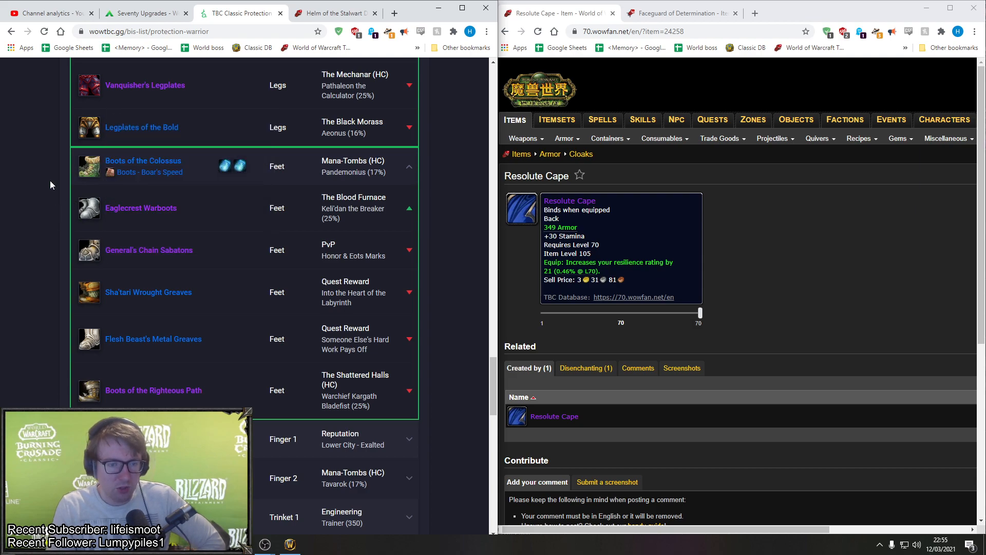
scroll(down, 3)
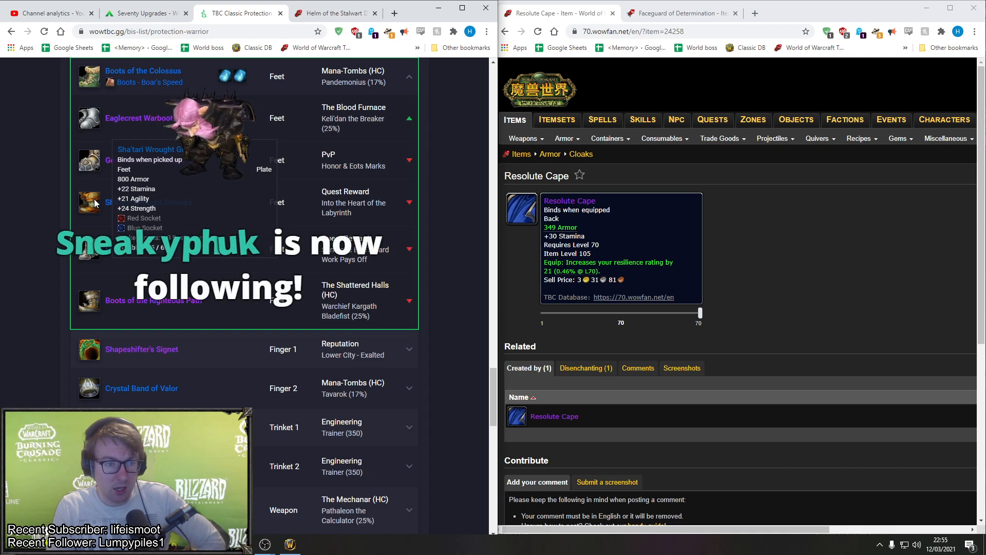
mouse_move(73, 207)
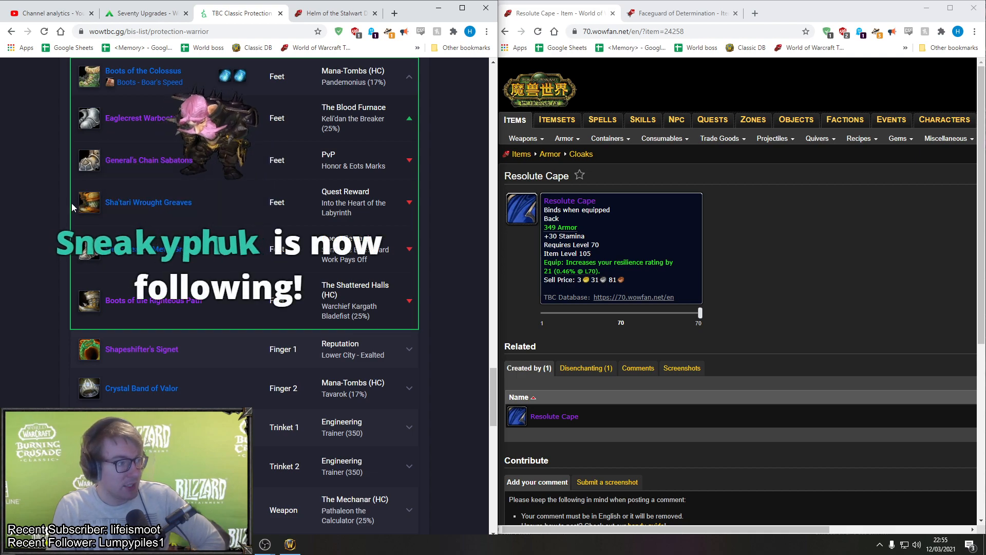
Scroll past Finger rows to Trinket 1 alternatives like Gnomish Poultryizer, then toward Ranged.
scroll(down, 3)
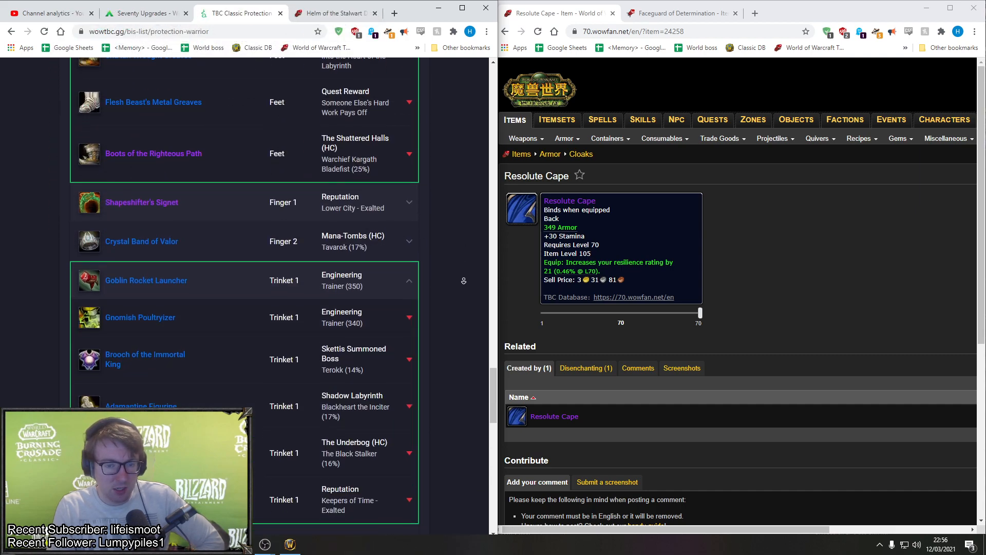
scroll(down, 3)
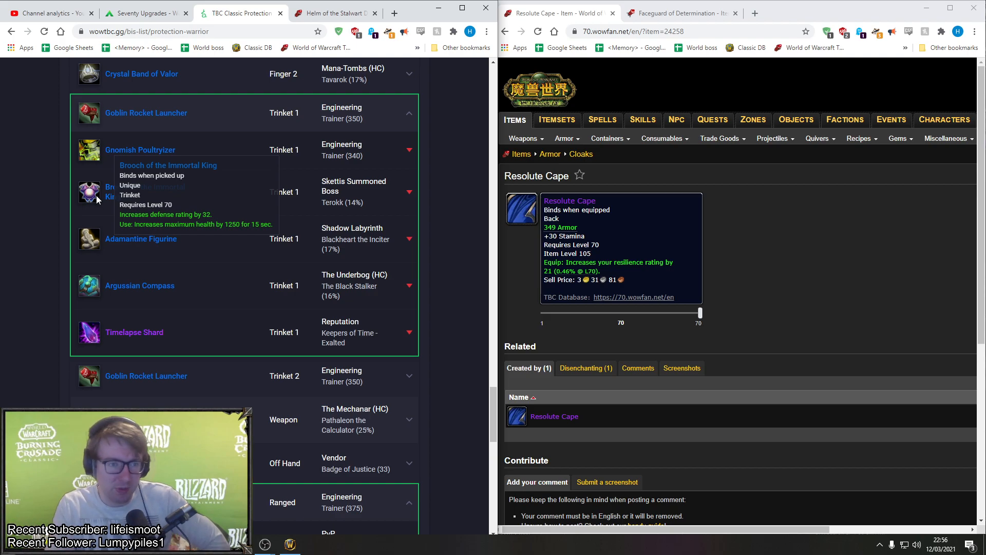
scroll(down, 3)
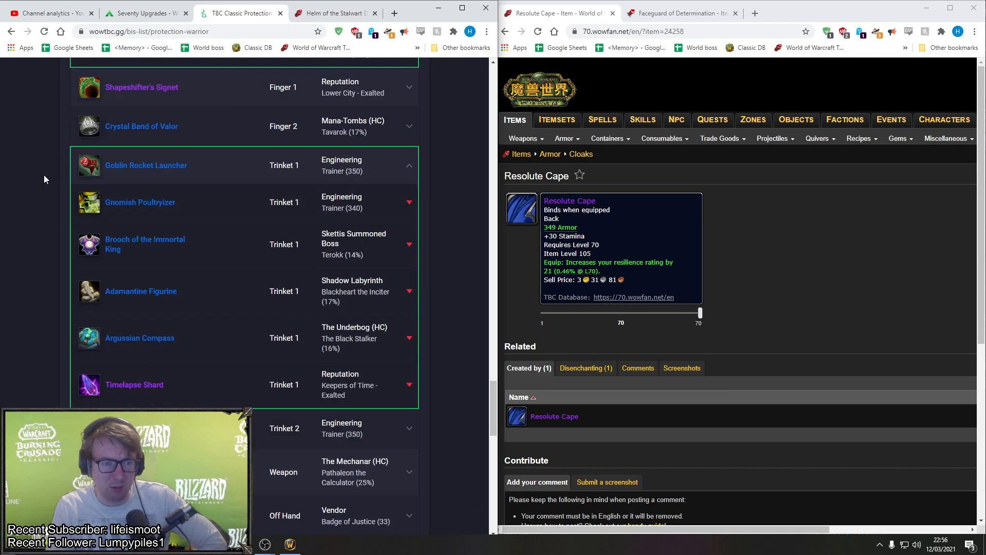
scroll(down, 3)
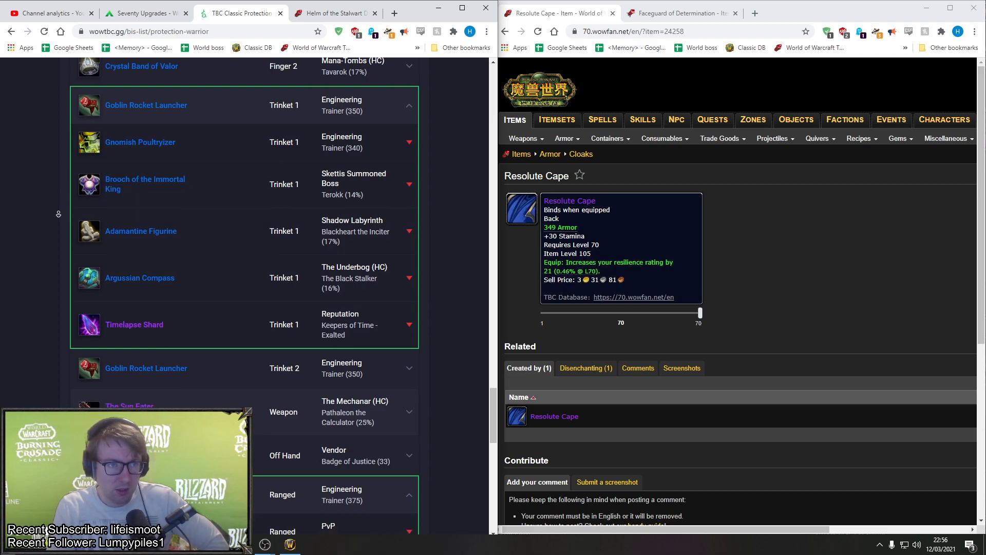
scroll(down, 3)
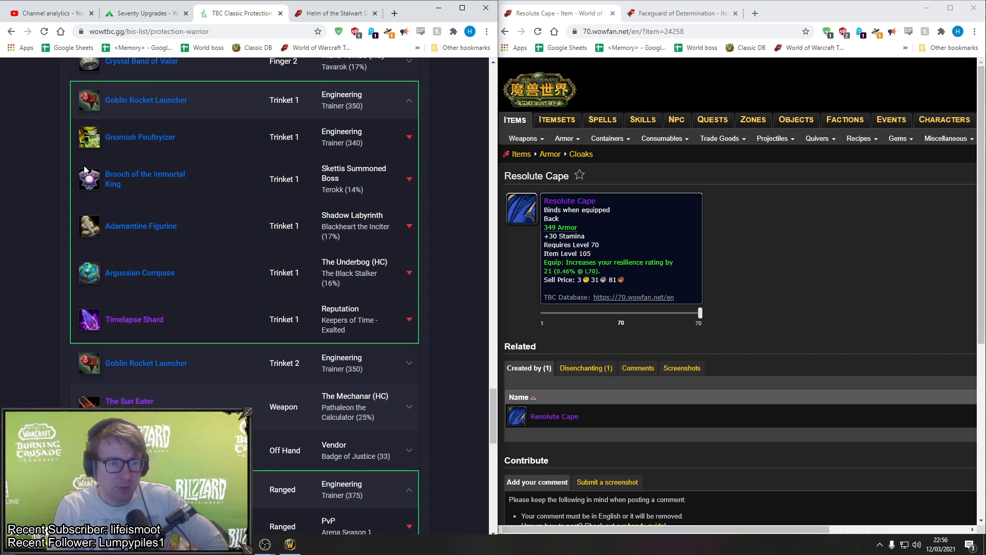
mouse_move(89, 179)
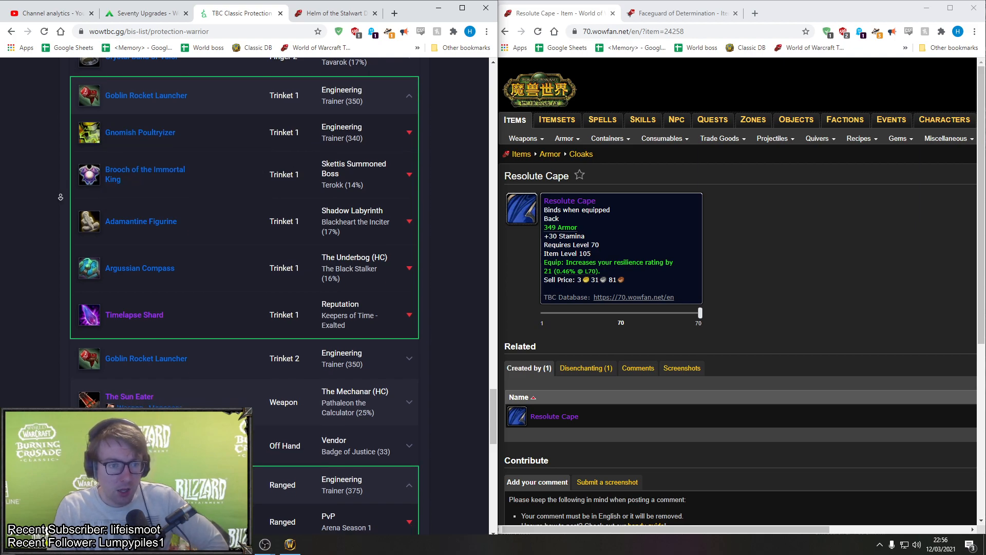
scroll(down, 3)
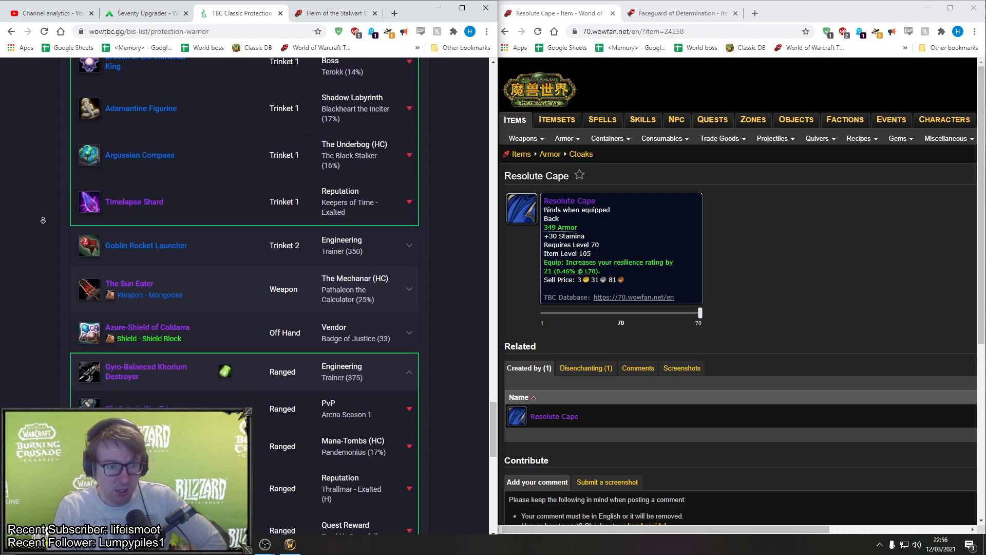
Scroll through the Weapon and Off Hand alternatives to the closing notes recommending Engineering.
scroll(down, 3)
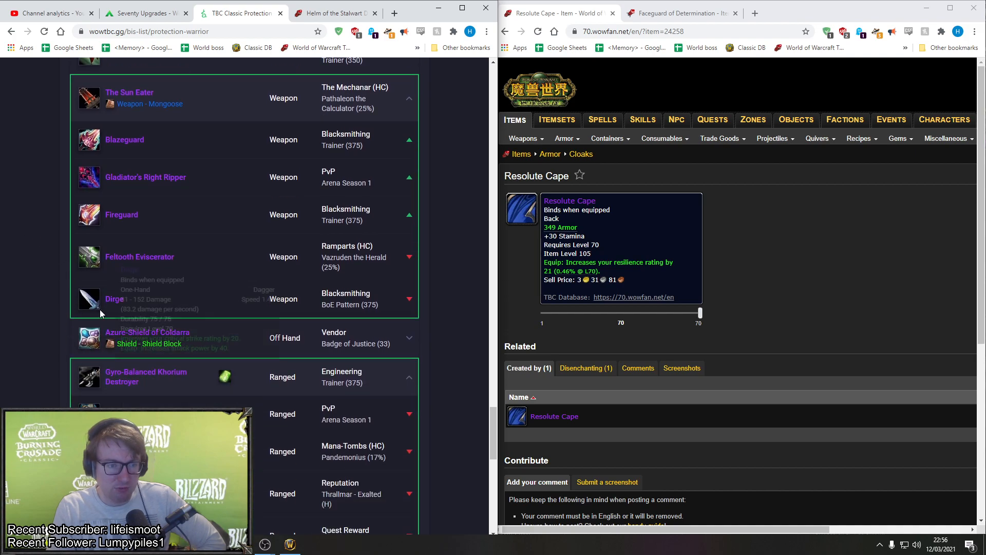
mouse_move(93, 116)
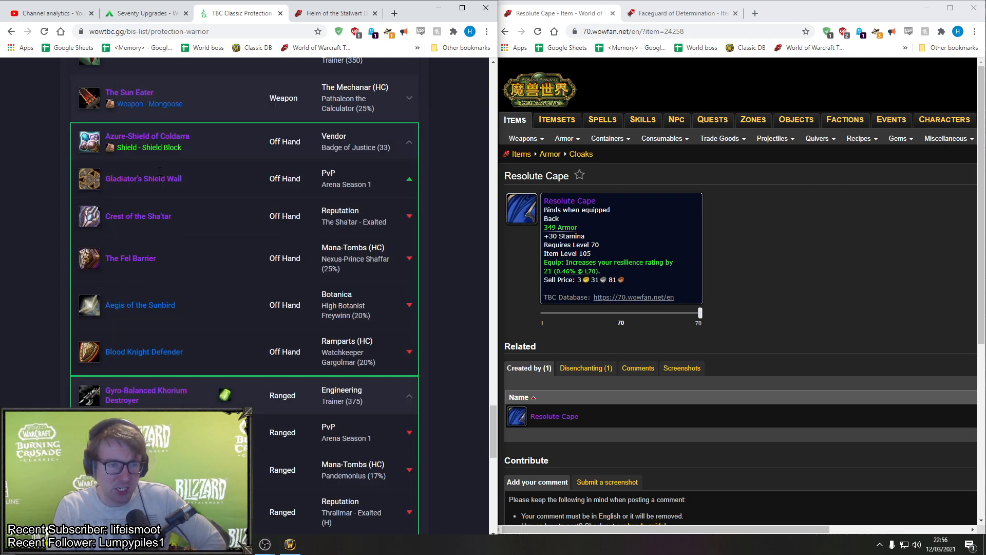
mouse_move(89, 180)
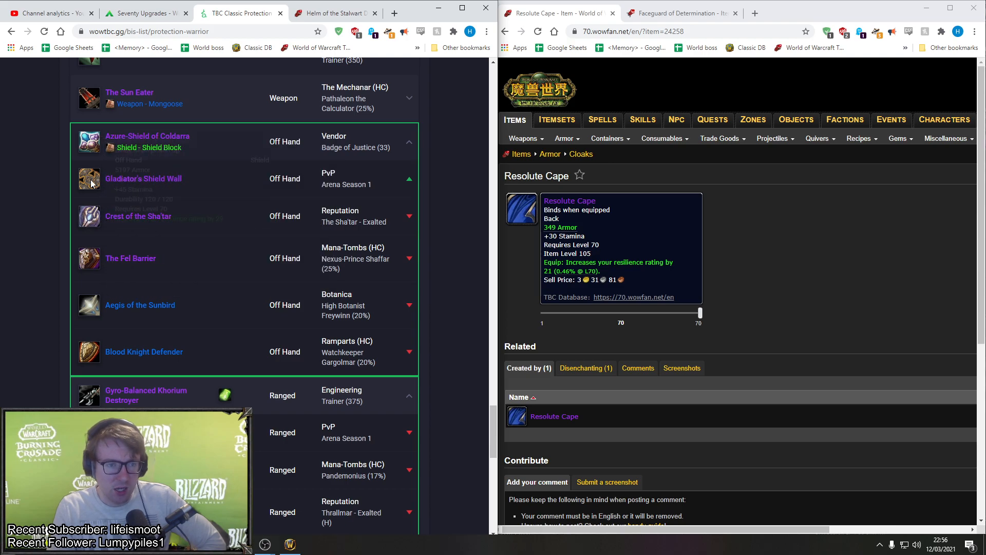
mouse_move(90, 182)
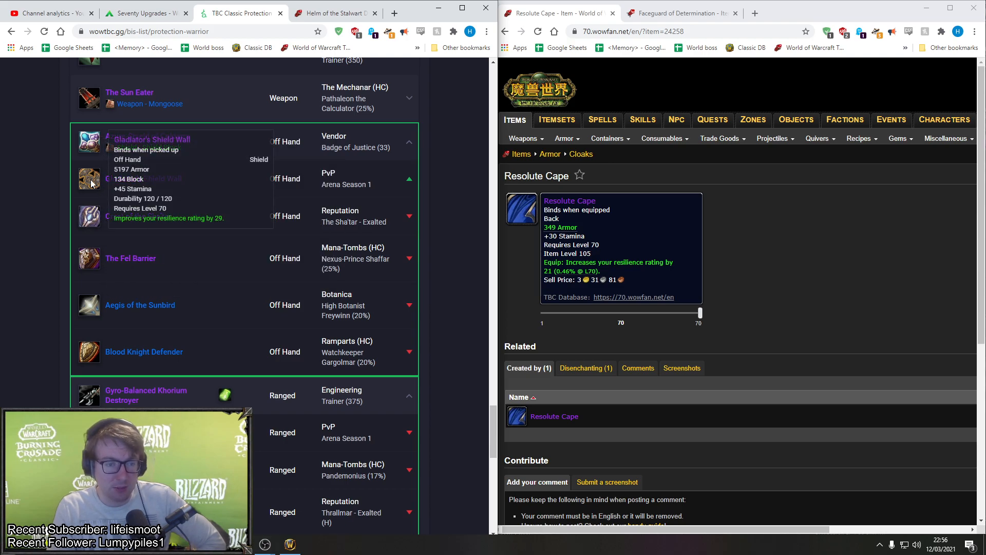
scroll(down, 3)
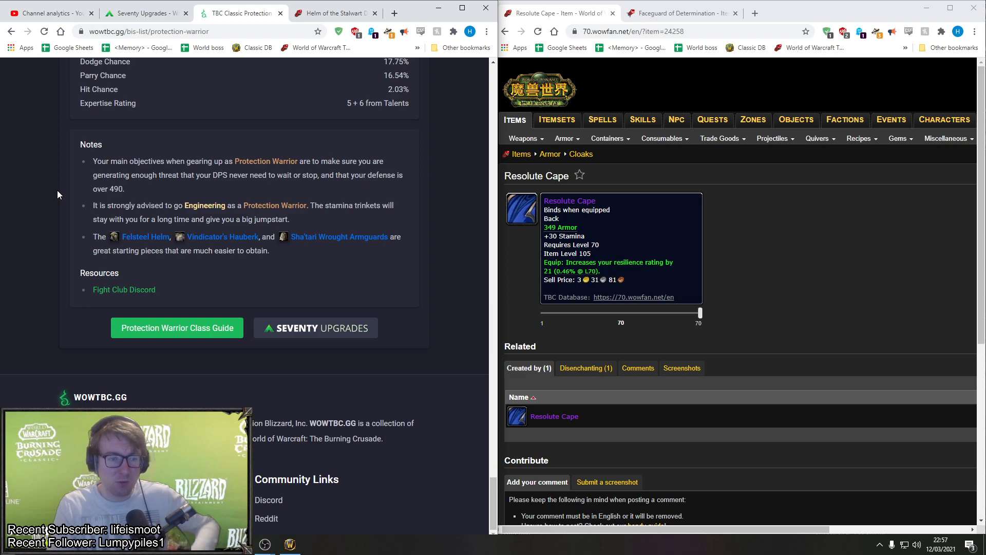